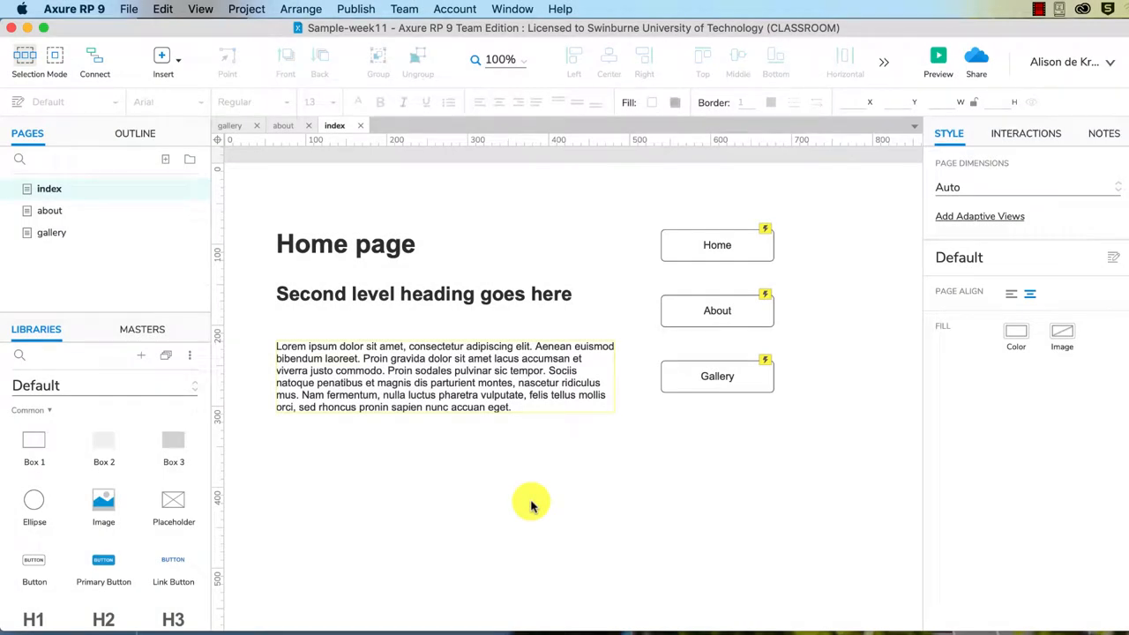
Open local HTML publishing for Sample-week11, with all three pages set to generate
left_click(531, 503)
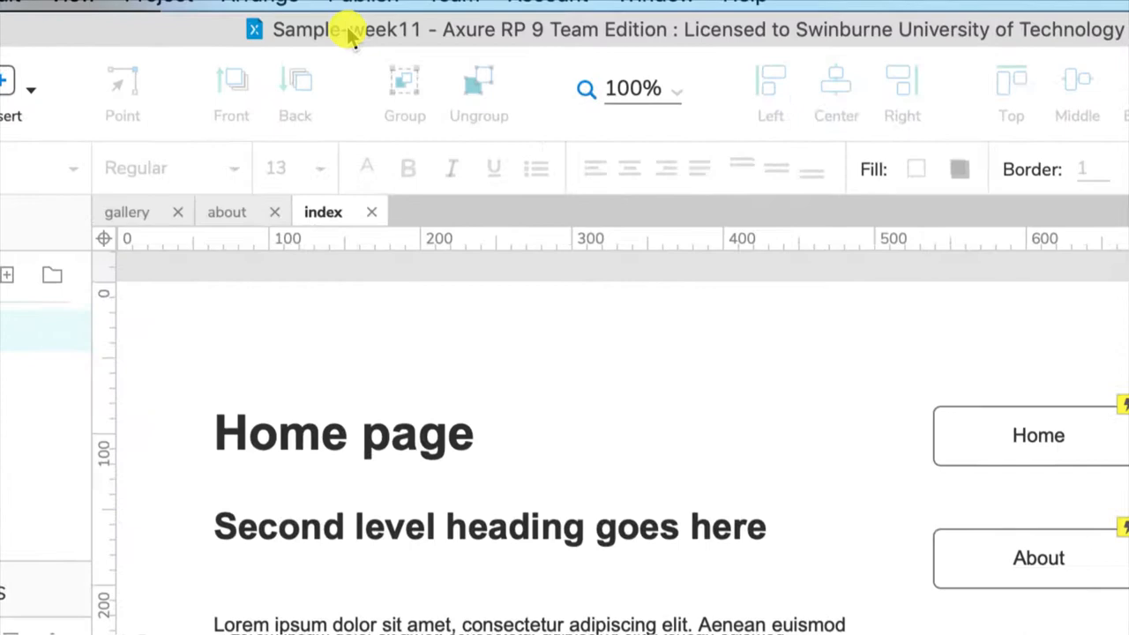
left_click(368, 20)
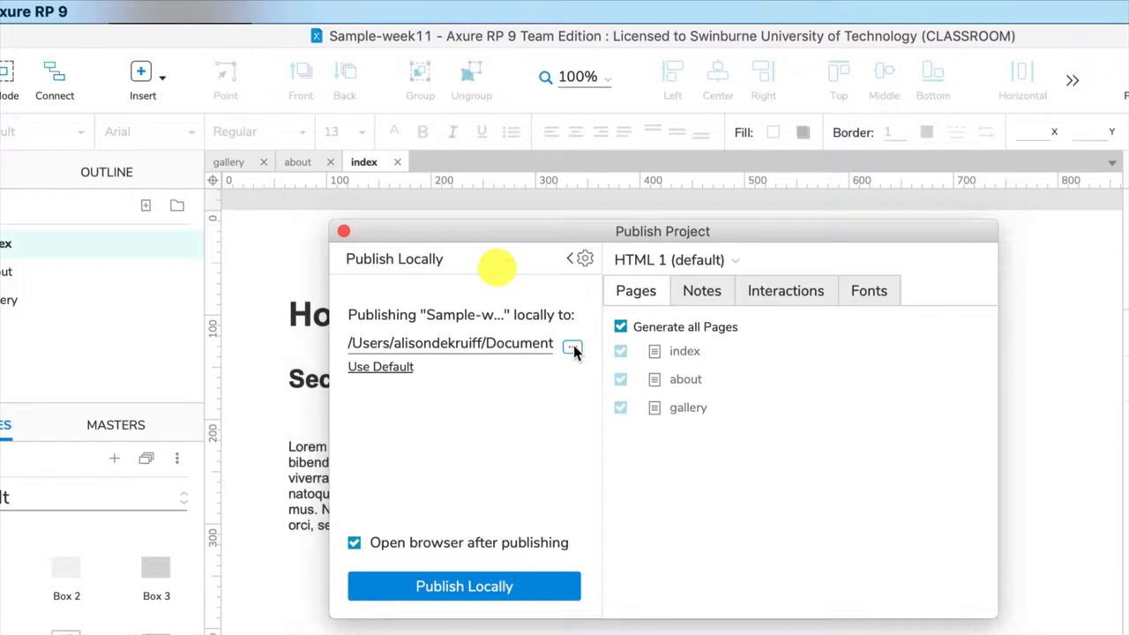
Create a DCO20004test folder in the Axure RP 9 documents folder as the publish destination
left_click(571, 343)
type("DCO20004test")
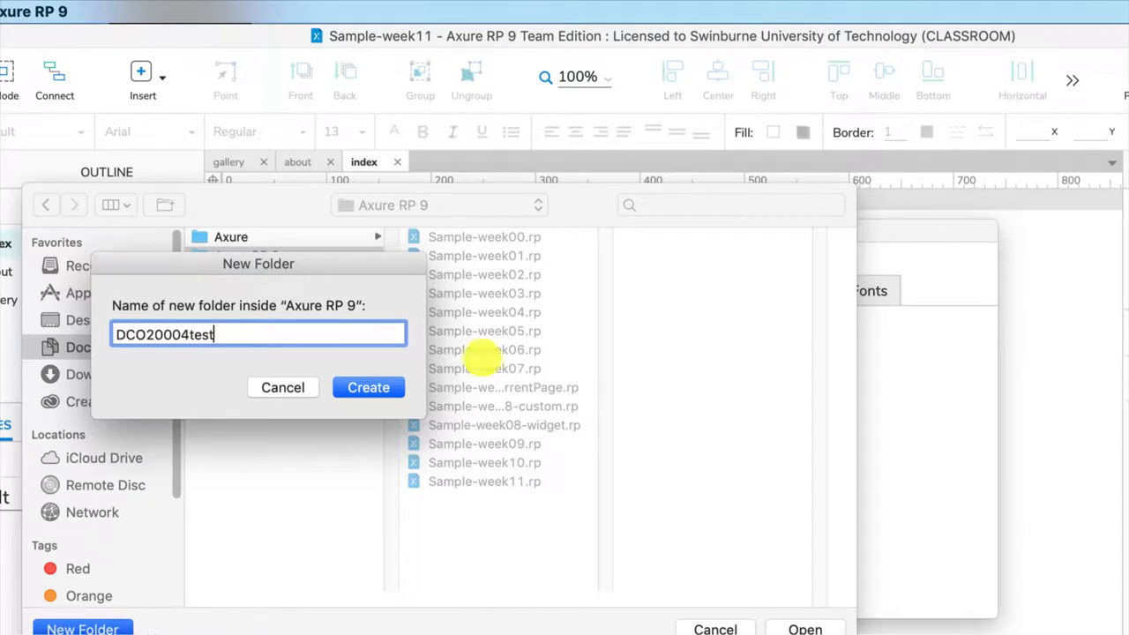
left_click(367, 387)
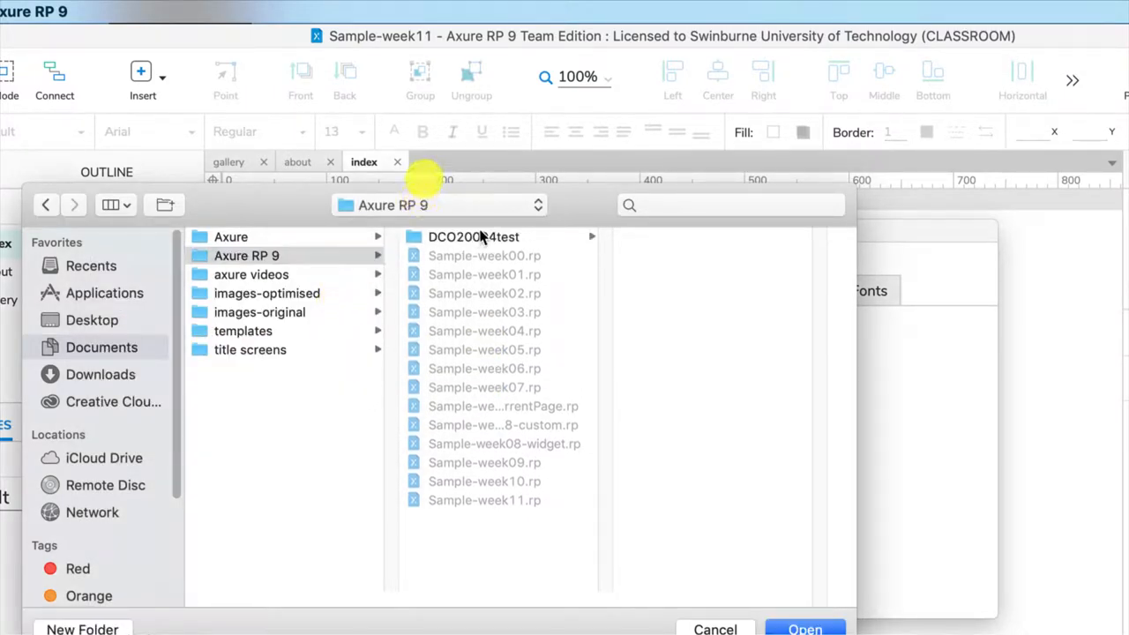
left_click(473, 236)
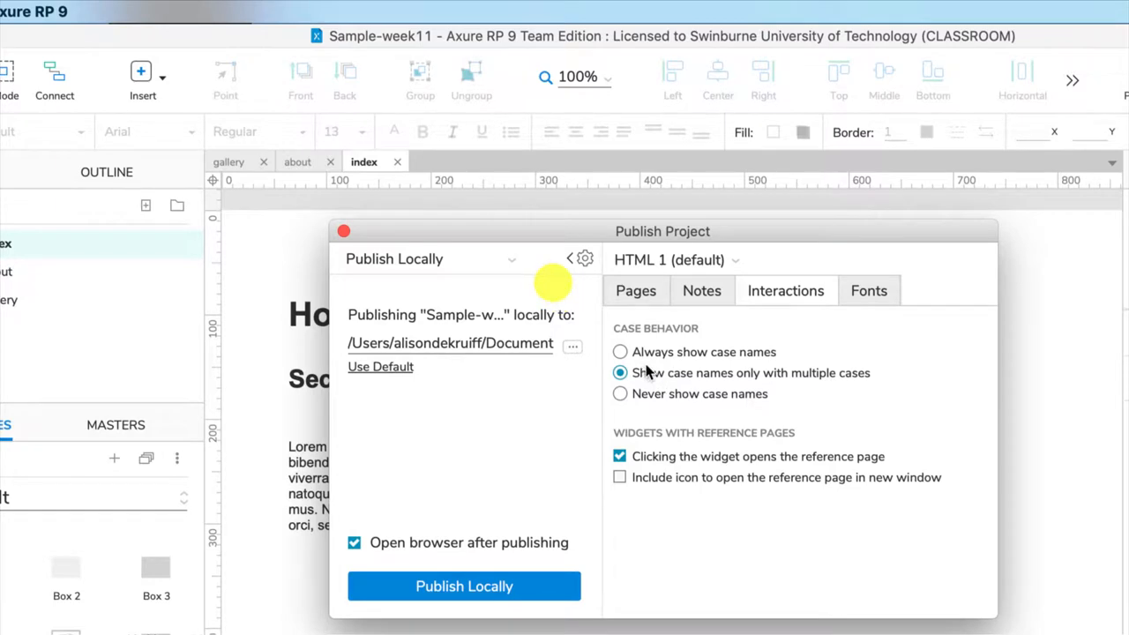
Set case names to Never show, review the Fonts settings, and publish locally as HTML
left_click(620, 393)
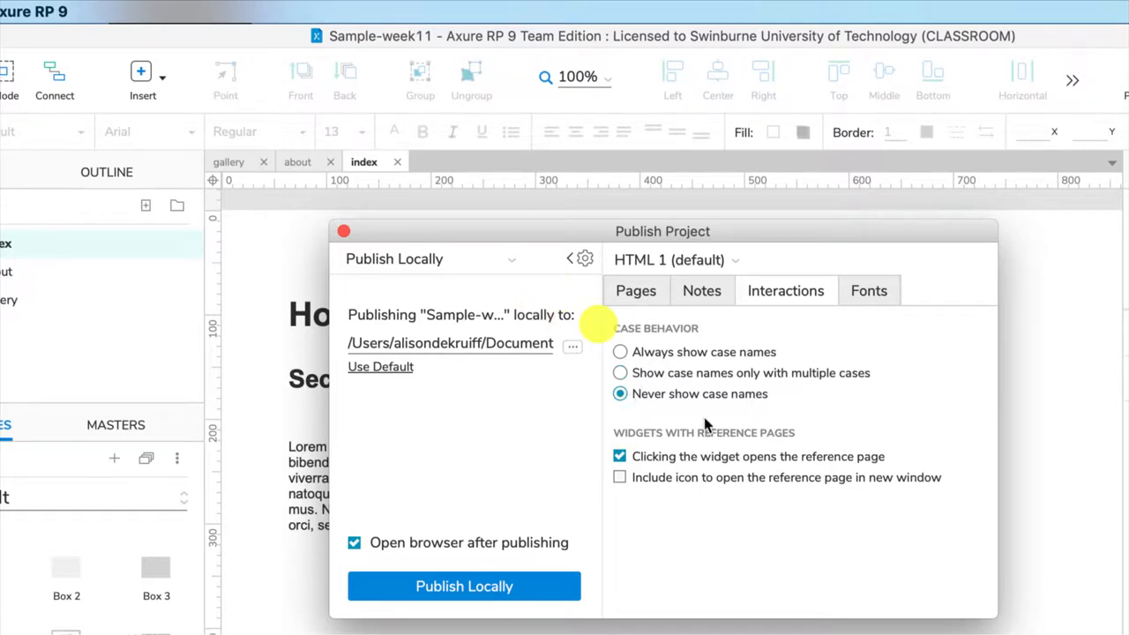
left_click(868, 290)
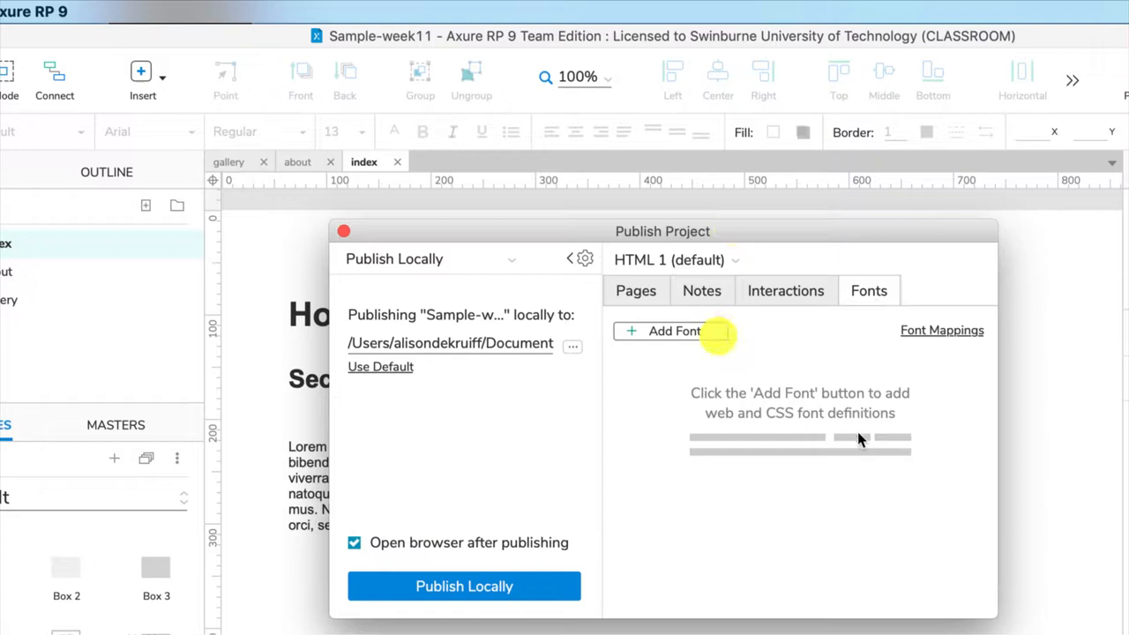
mouse_move(820, 457)
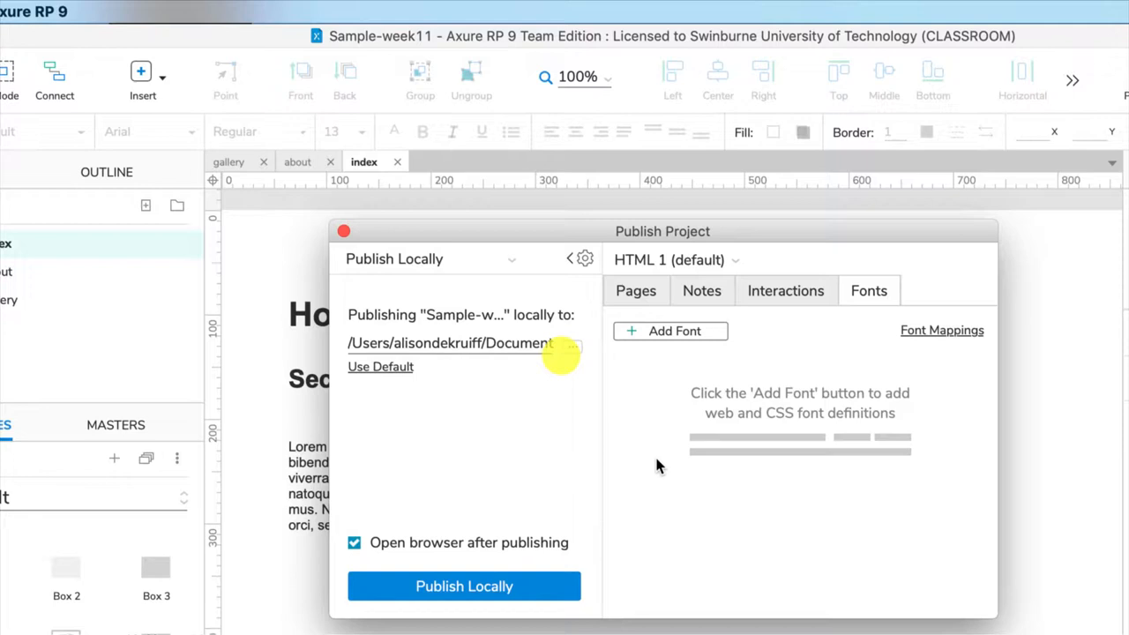
mouse_move(663, 463)
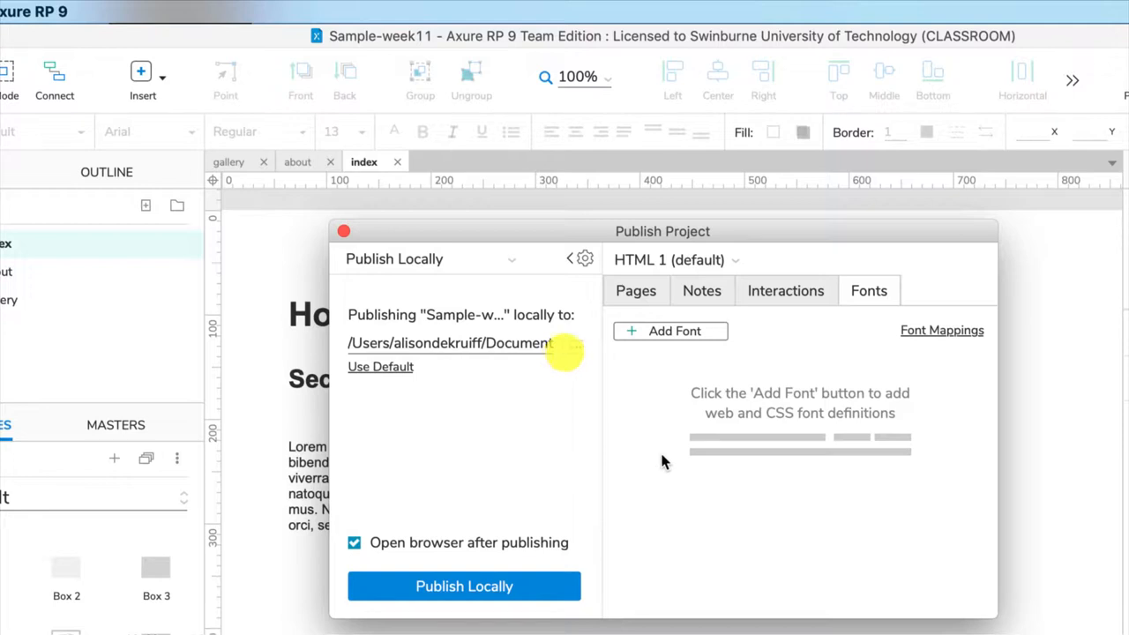
mouse_move(646, 467)
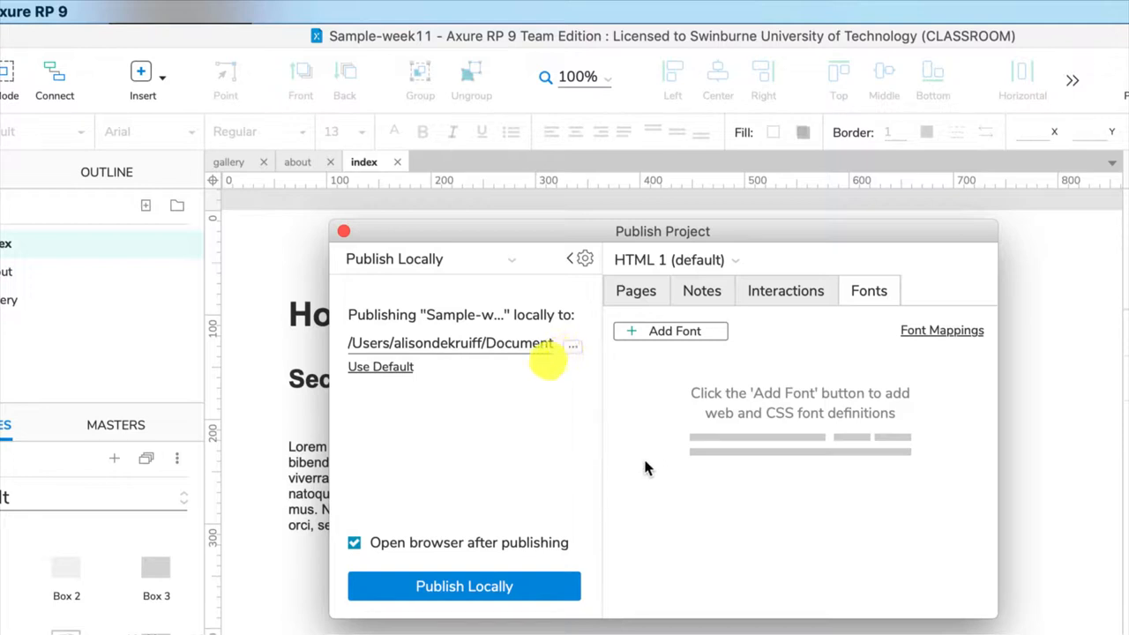
left_click(464, 586)
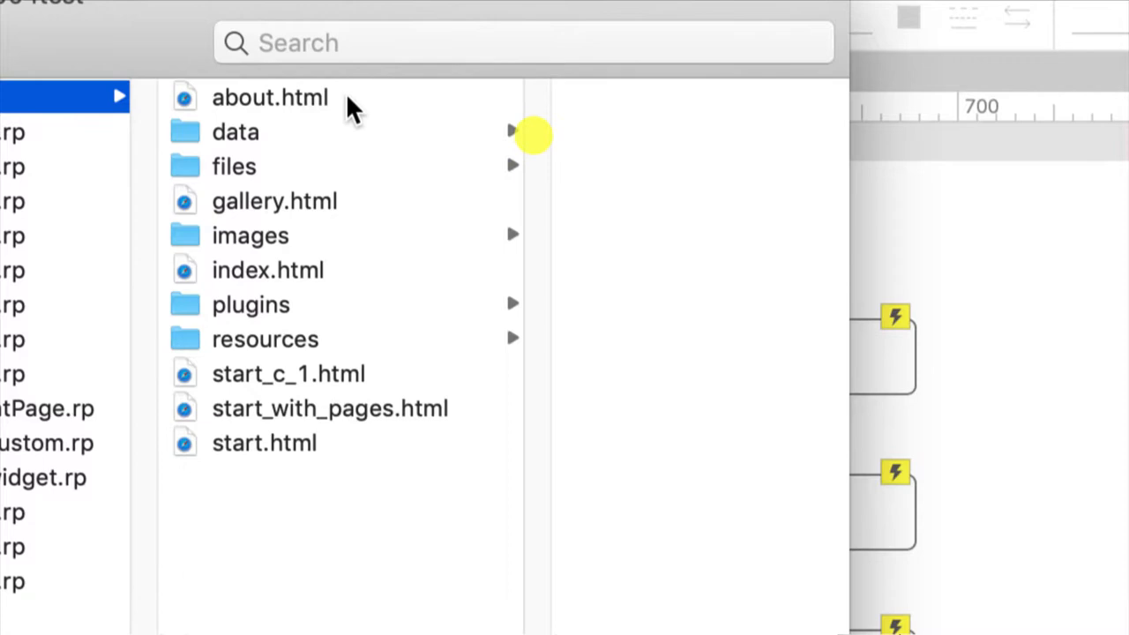
Browse the published data, files and resources folders in DCO20004test
left_click(235, 131)
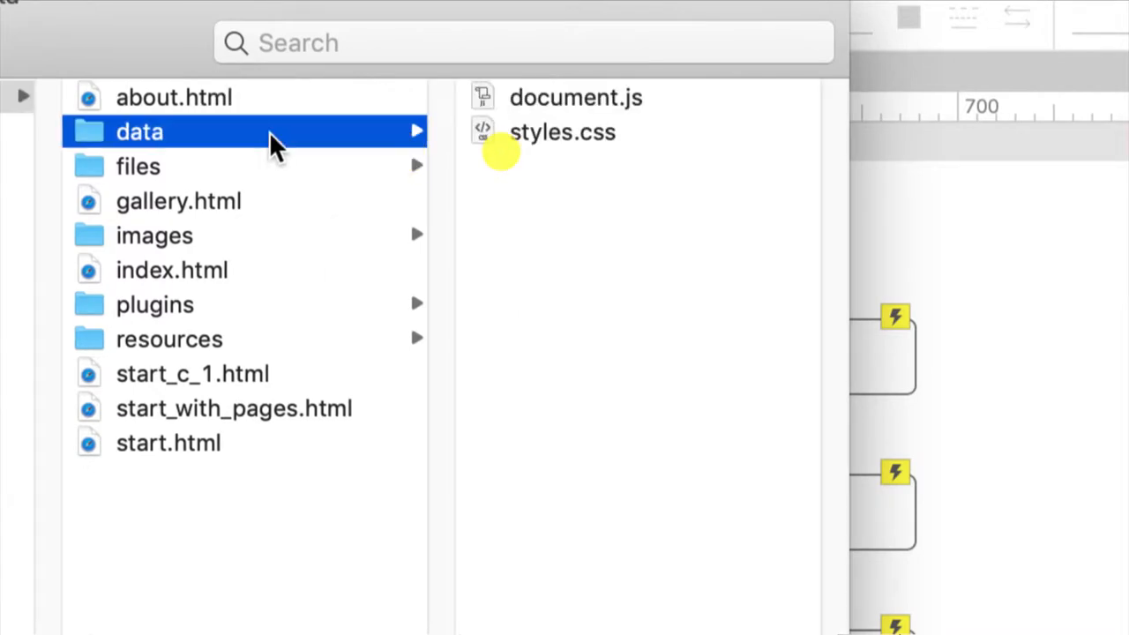
mouse_move(255, 172)
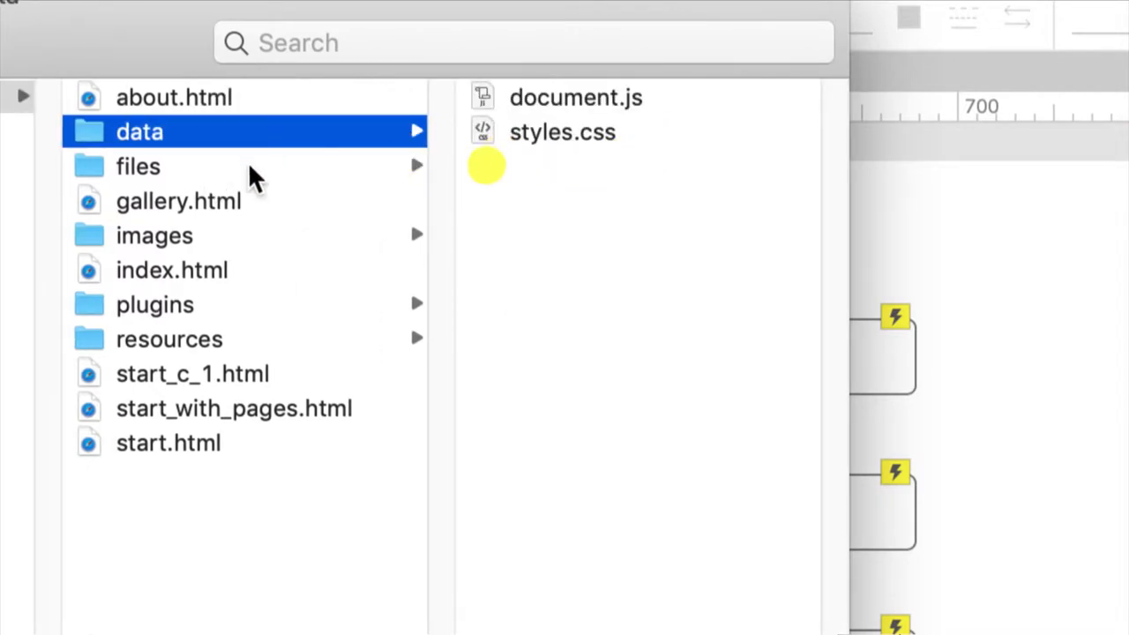
left_click(137, 165)
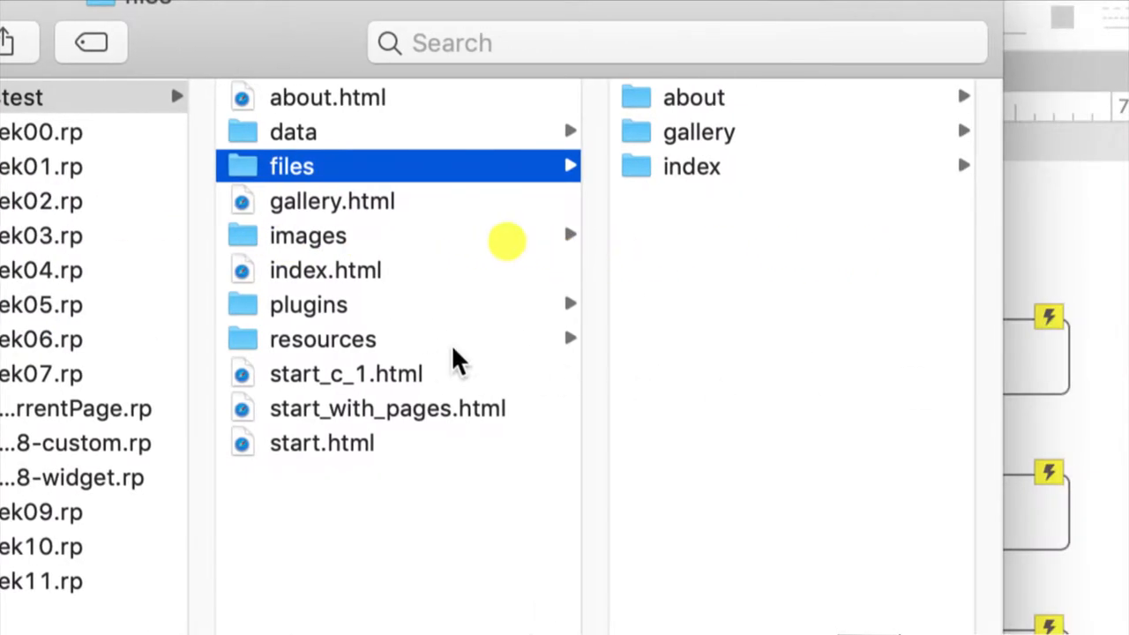
left_click(323, 339)
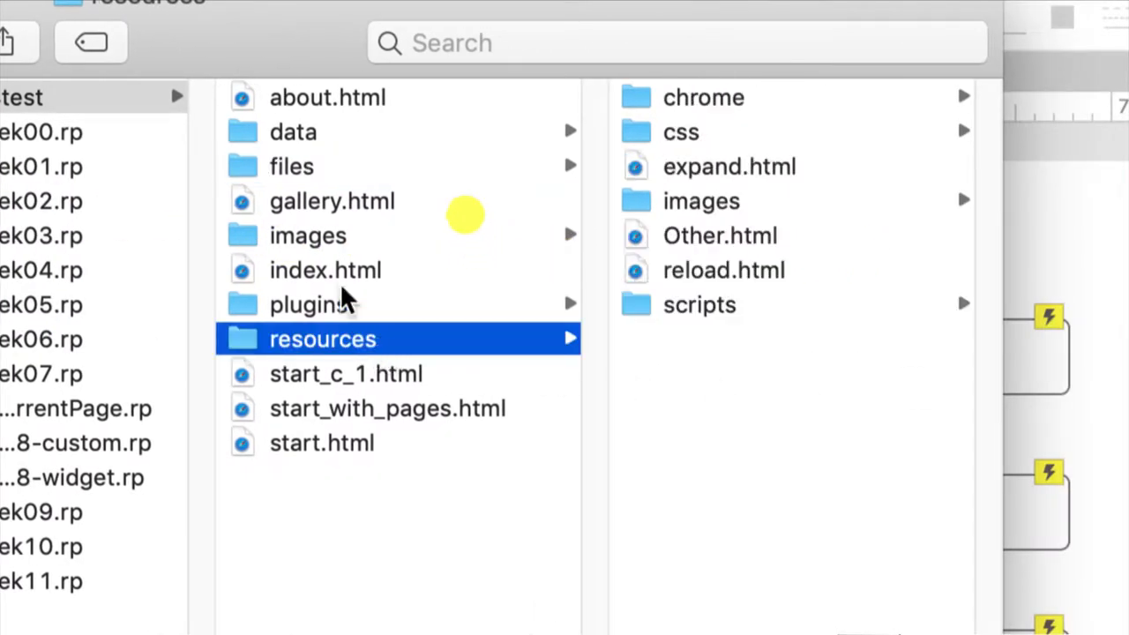
left_click(325, 269)
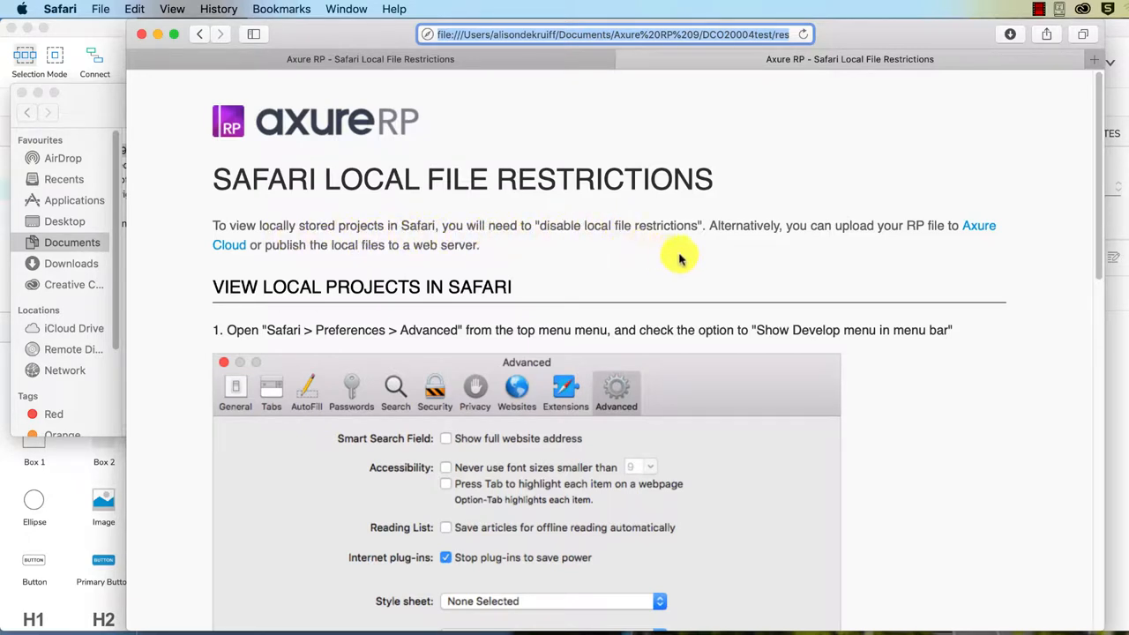
mouse_move(739, 308)
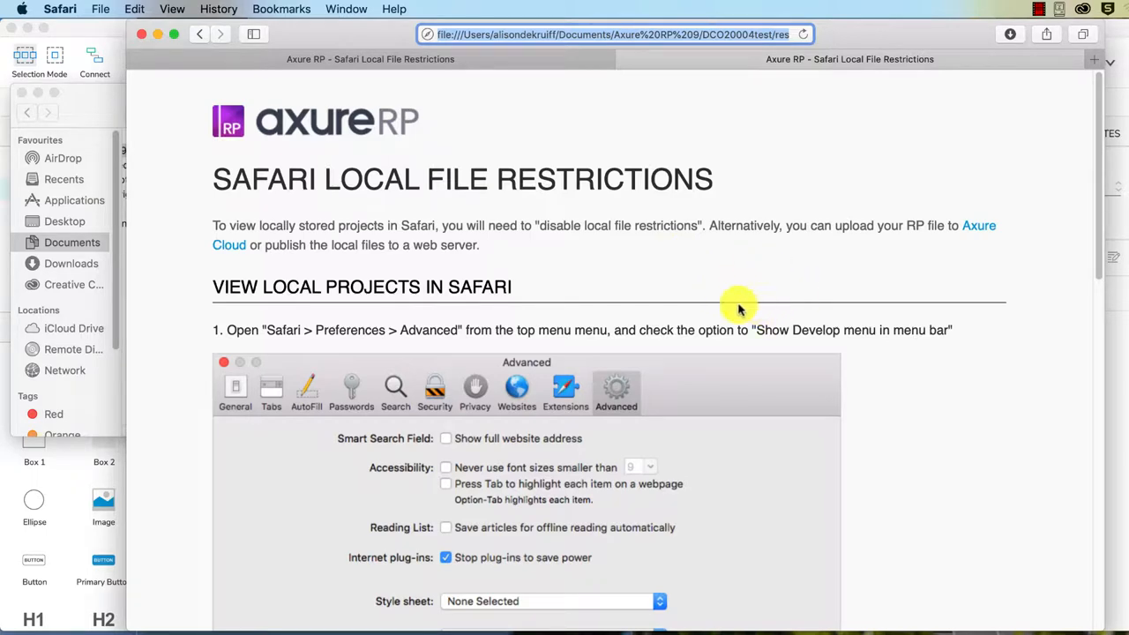
Read the Local File Restrictions guide and open Safari Preferences on the General pane
scroll("down", 3)
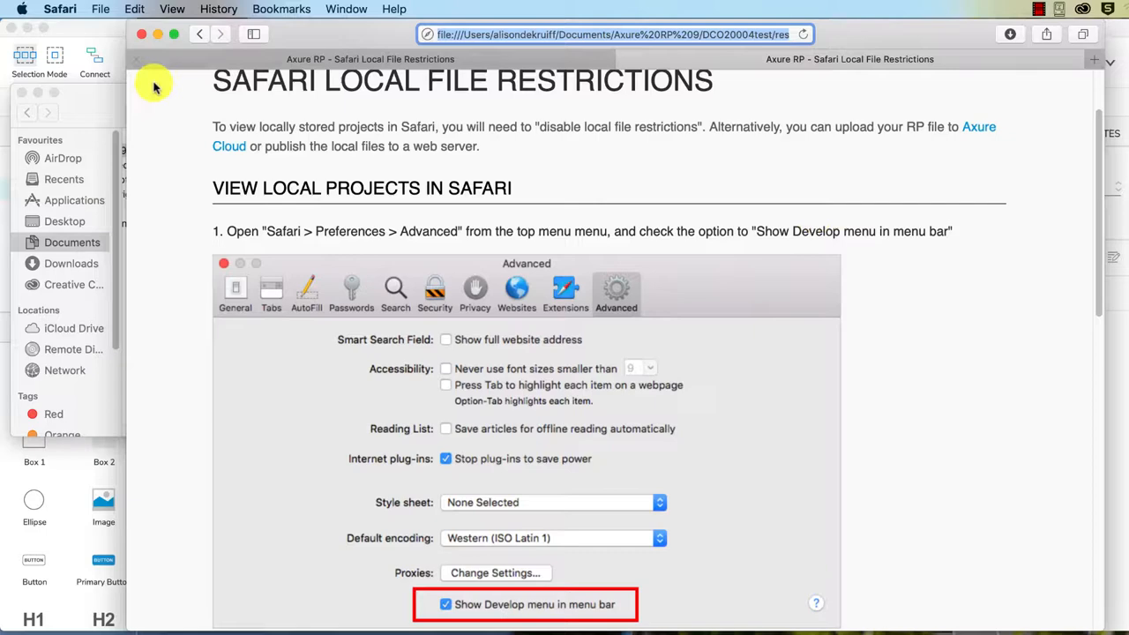
left_click(60, 9)
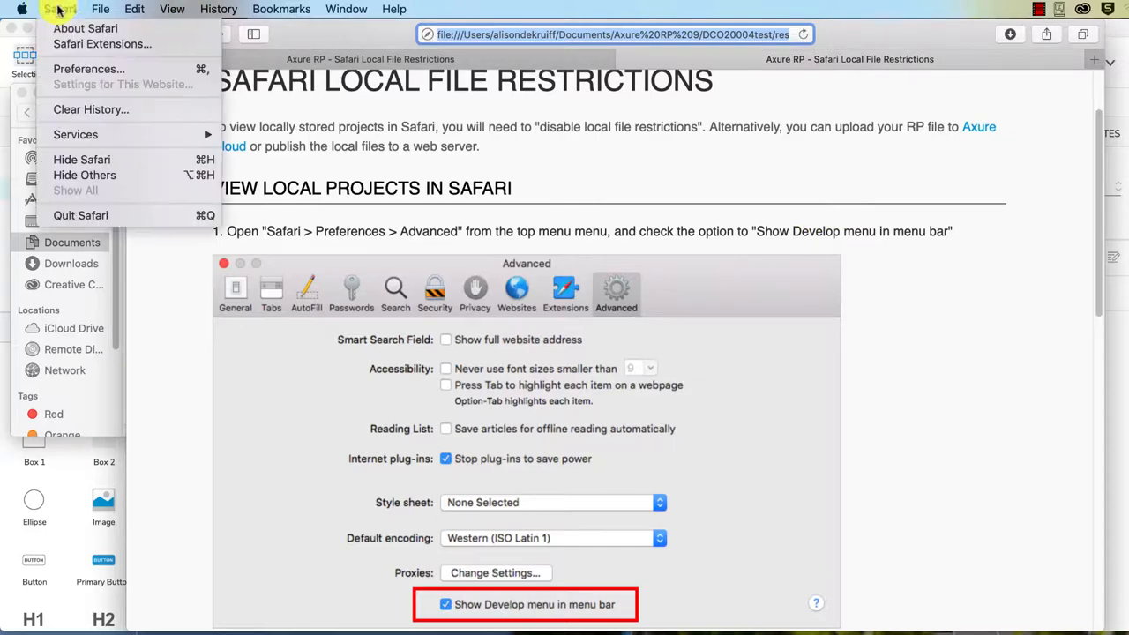
left_click(585, 223)
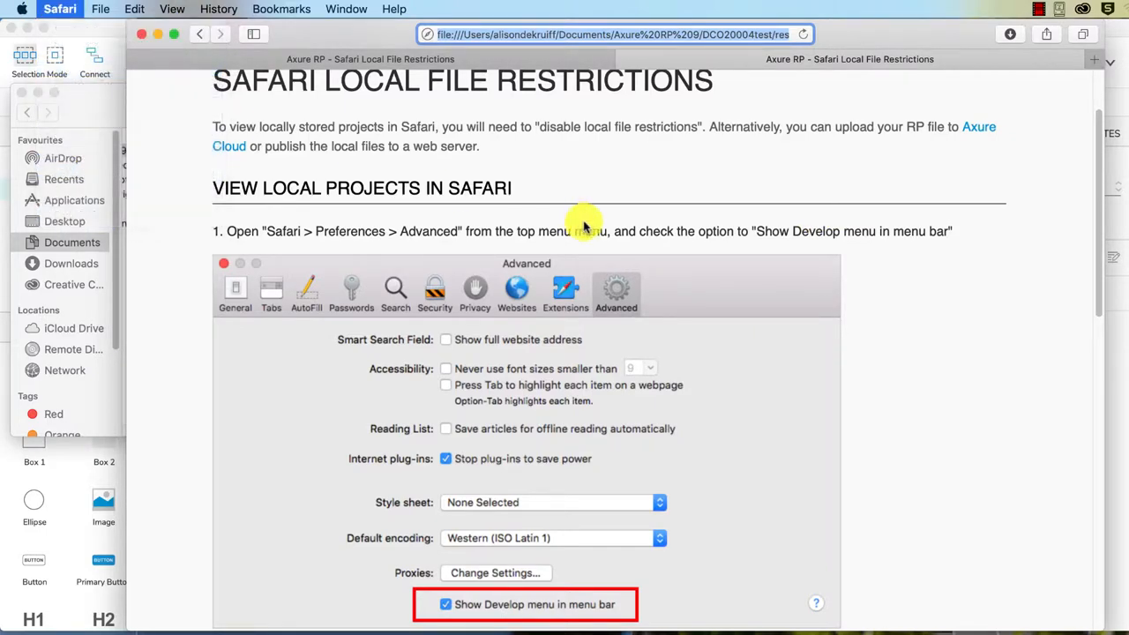
left_click(428, 235)
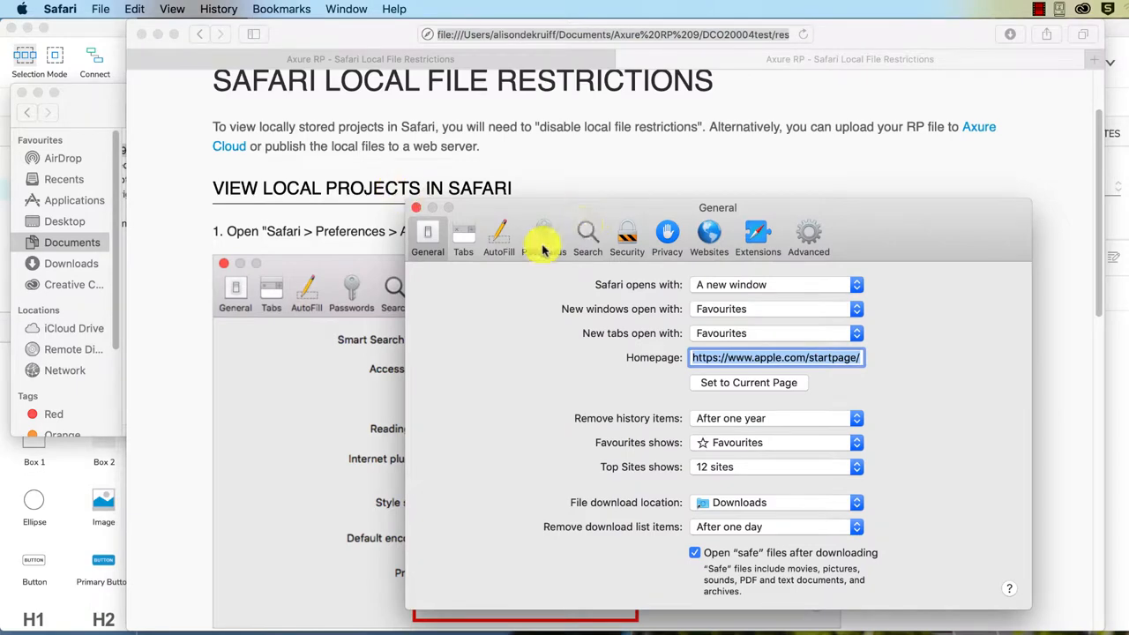
Enable Show Develop menu under Advanced, close Preferences, and scroll to step 2
left_click(808, 233)
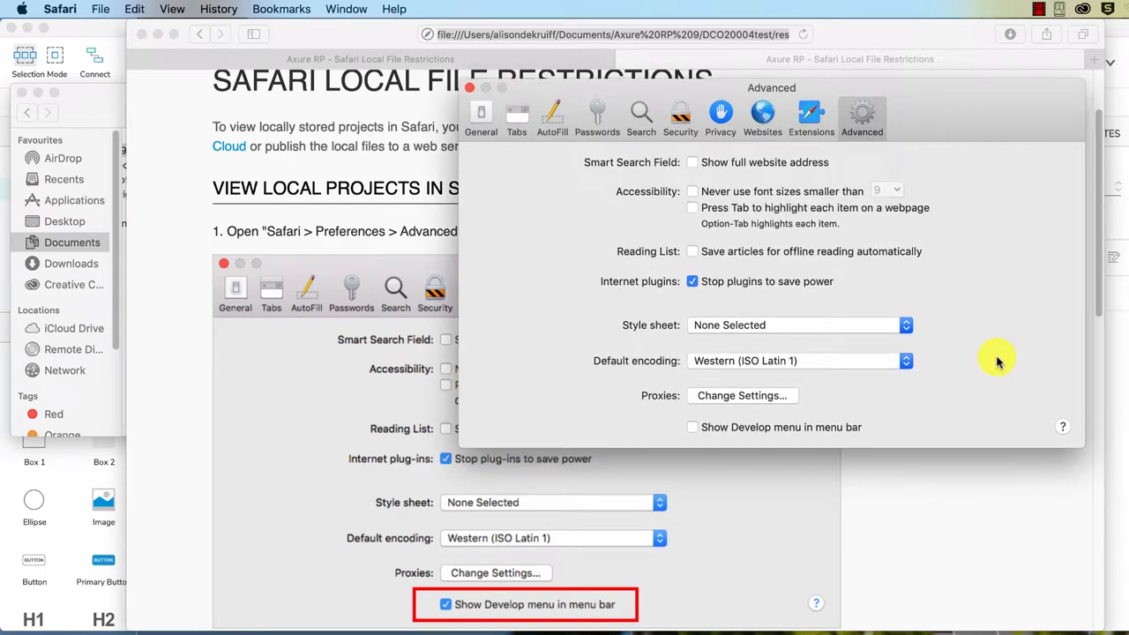
mouse_move(877, 474)
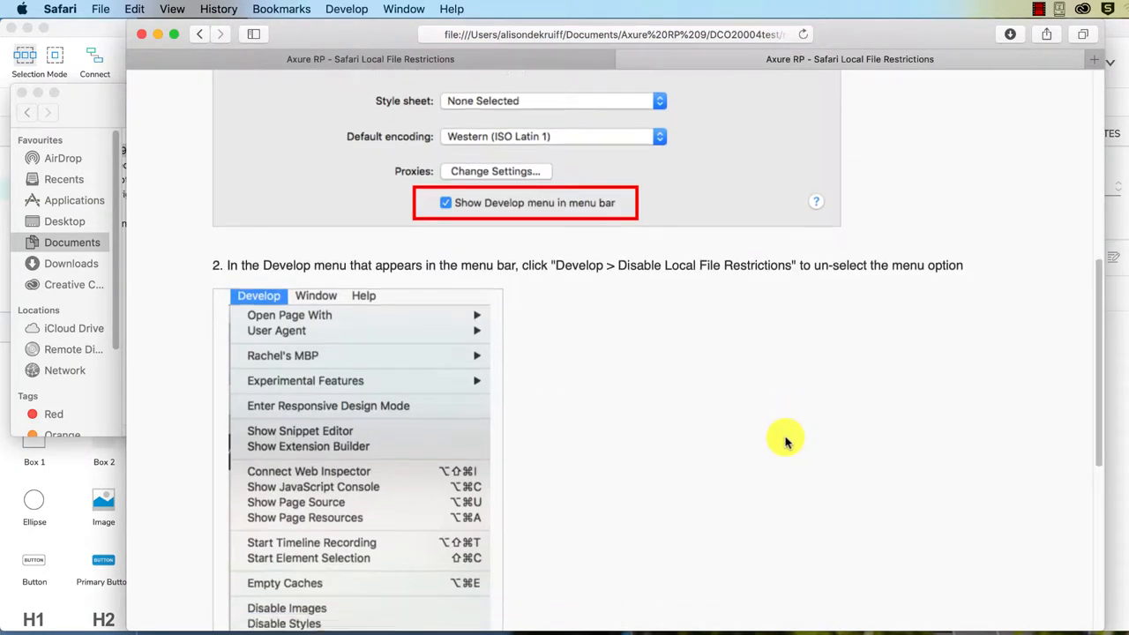
left_click(345, 9)
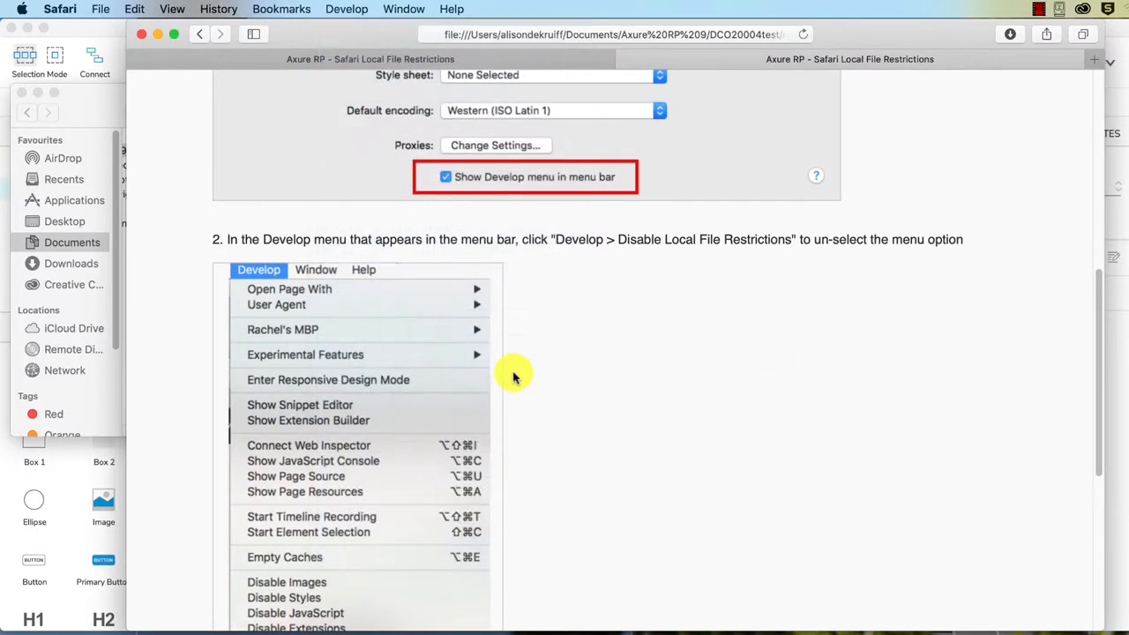
scroll("down", 3)
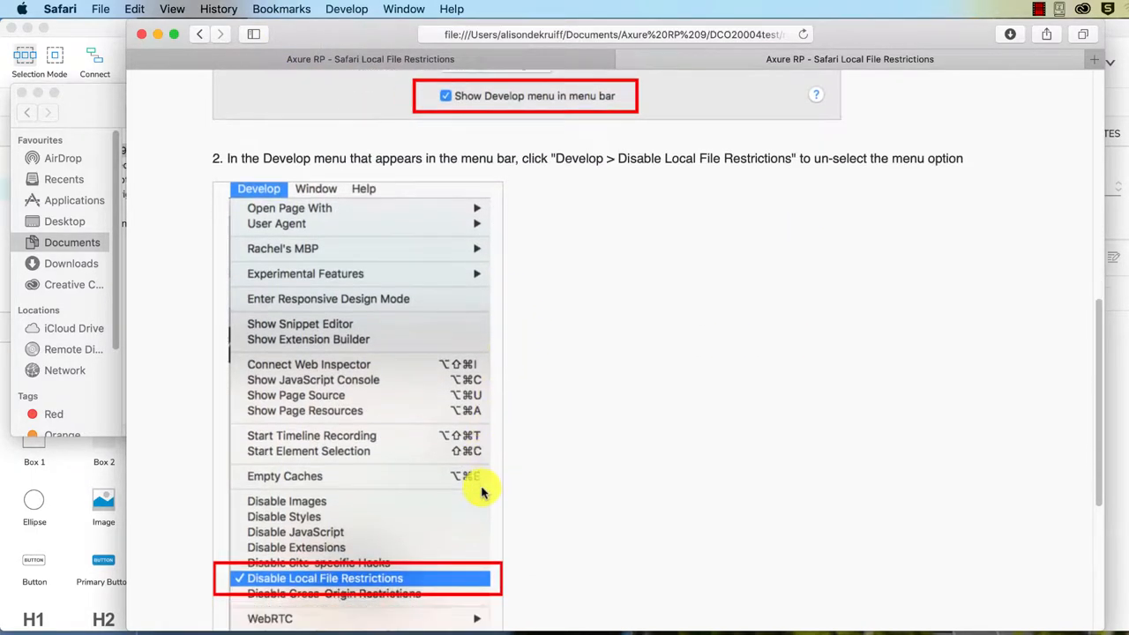
scroll("down", 3)
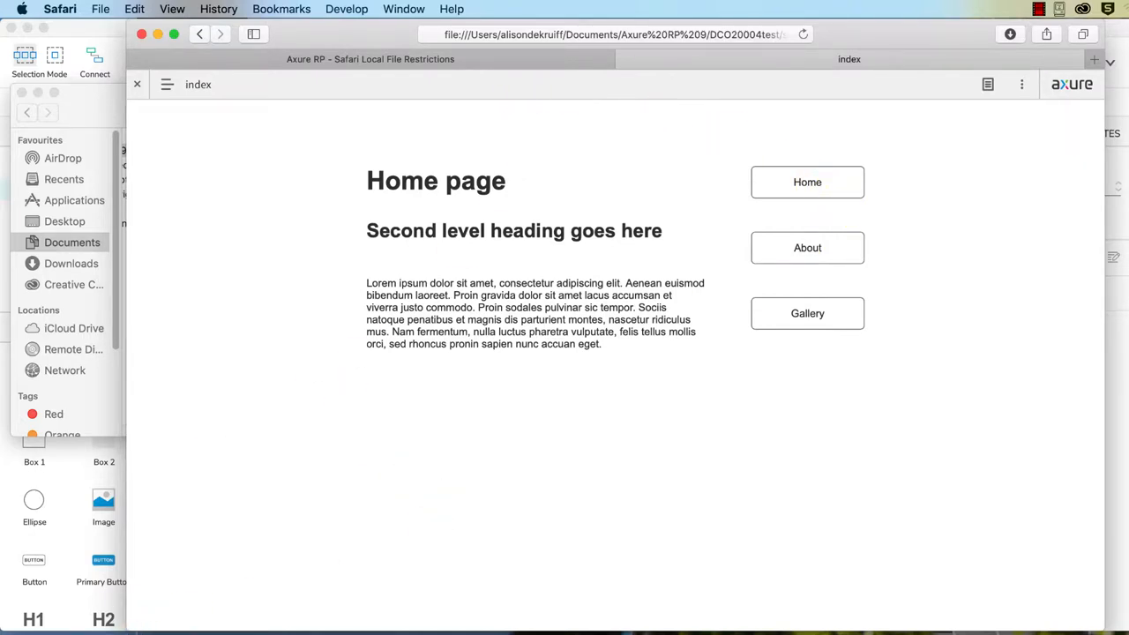
Check the index page's notes (none) and display options in the prototype viewer
left_click(429, 281)
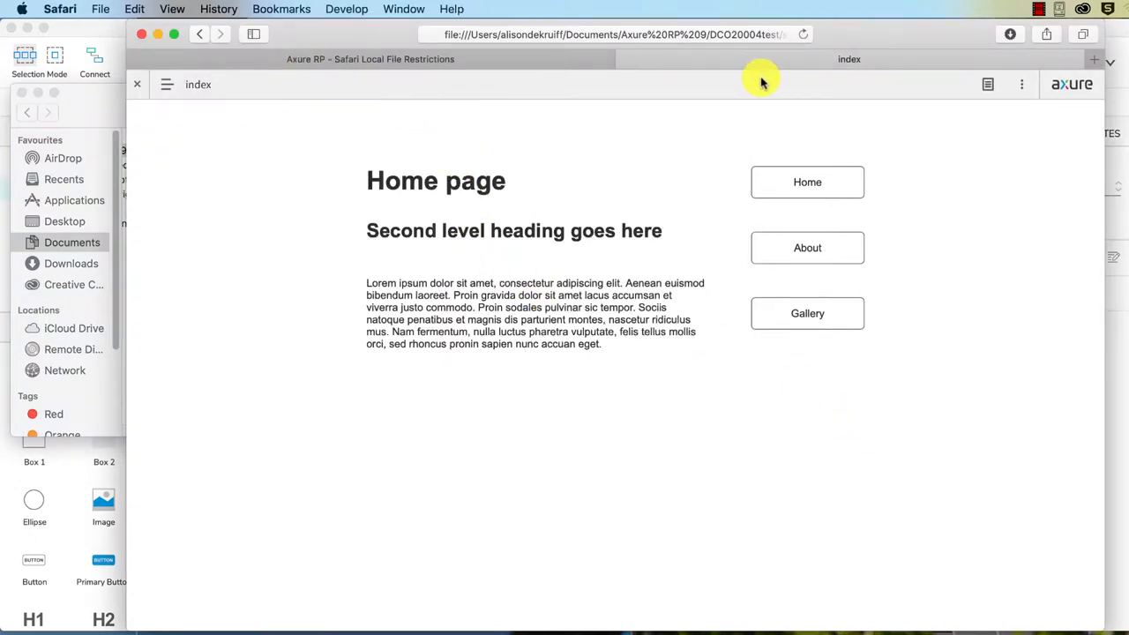
mouse_move(981, 89)
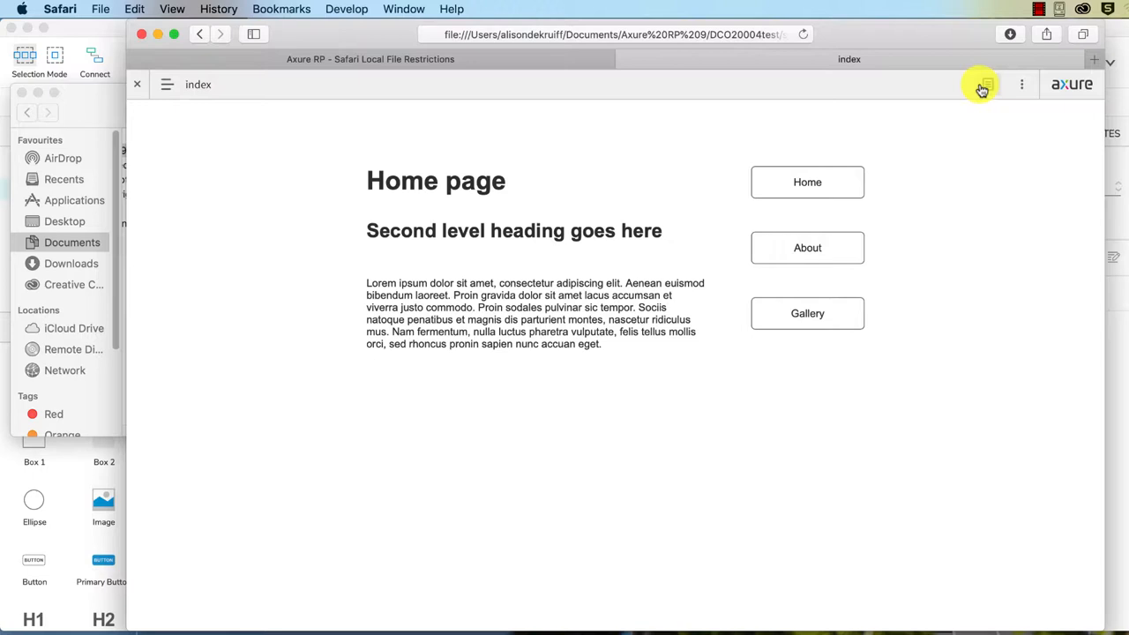
mouse_move(986, 89)
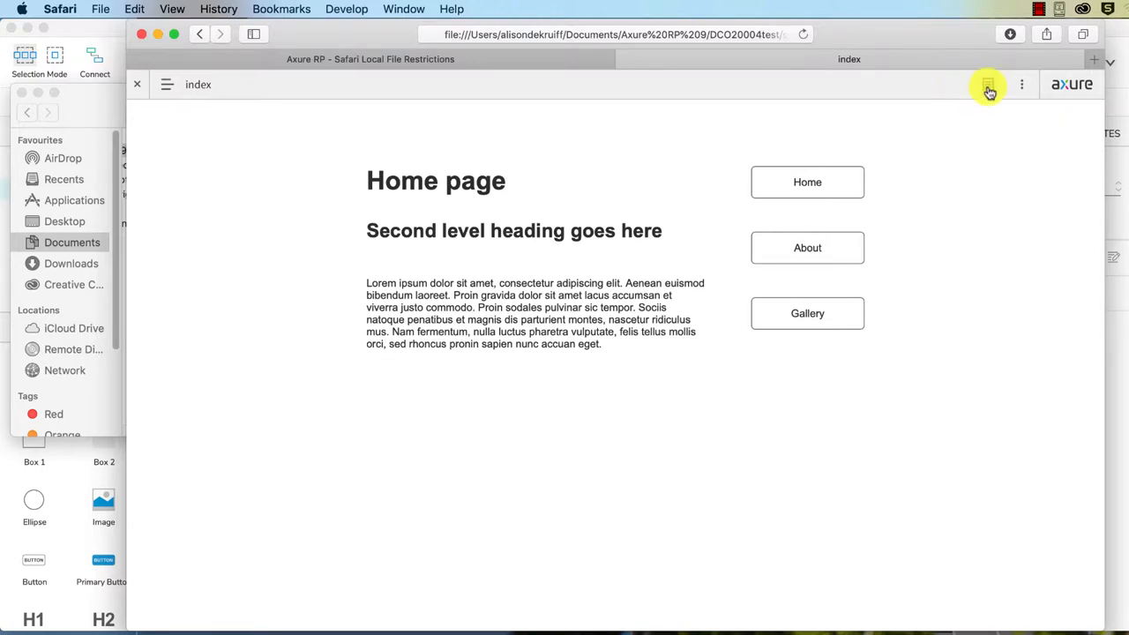
left_click(987, 84)
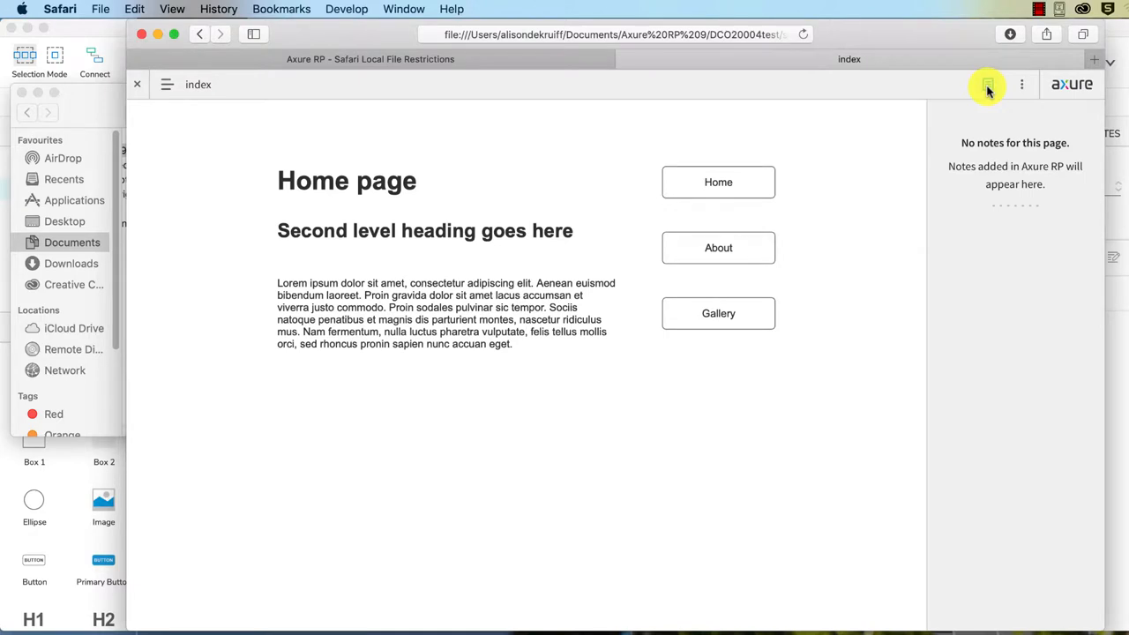
left_click(1021, 84)
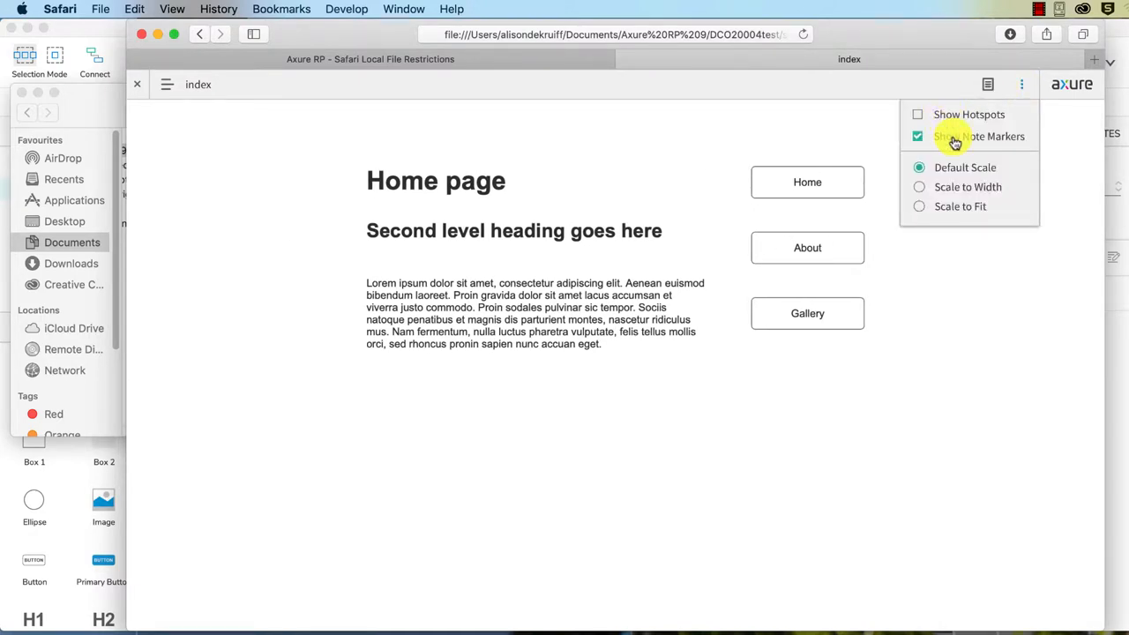
left_click(297, 115)
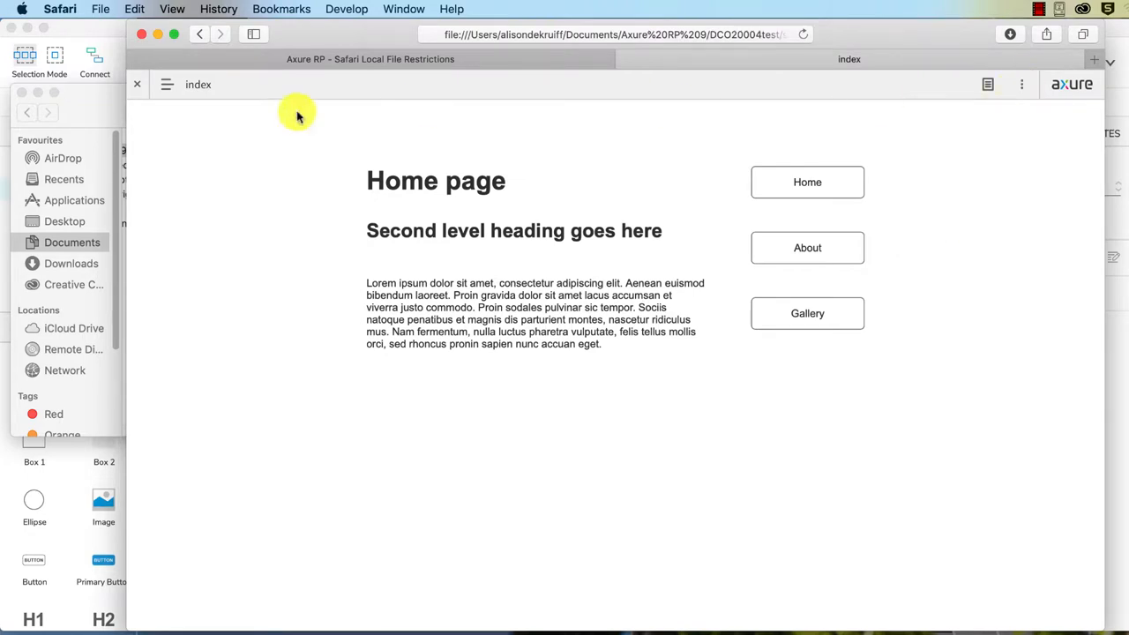
left_click(167, 84)
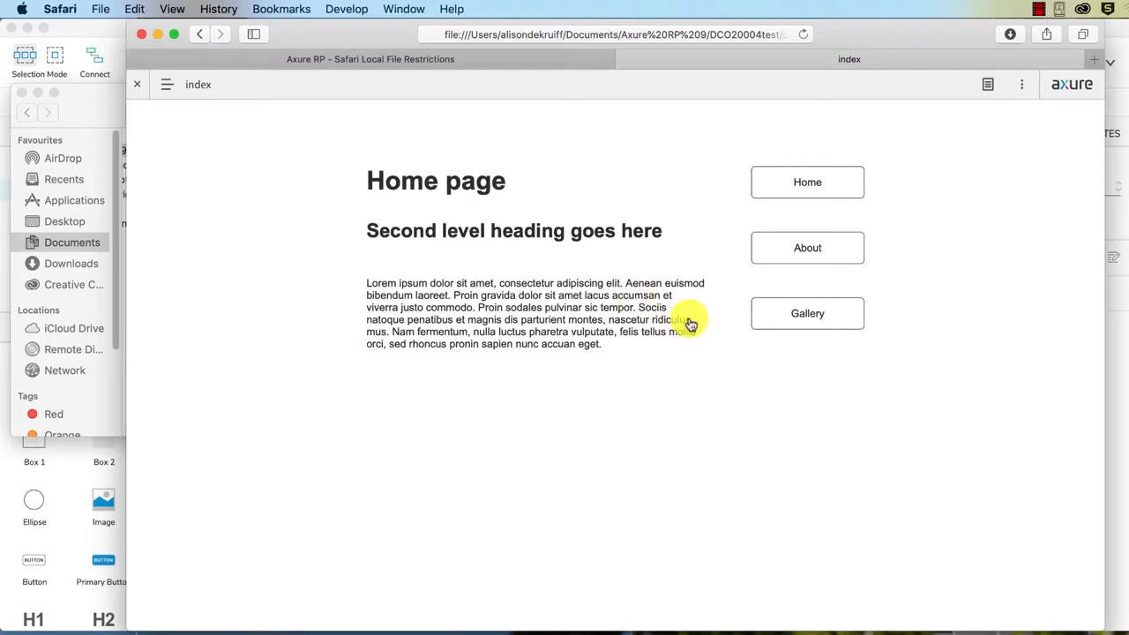
mouse_move(224, 565)
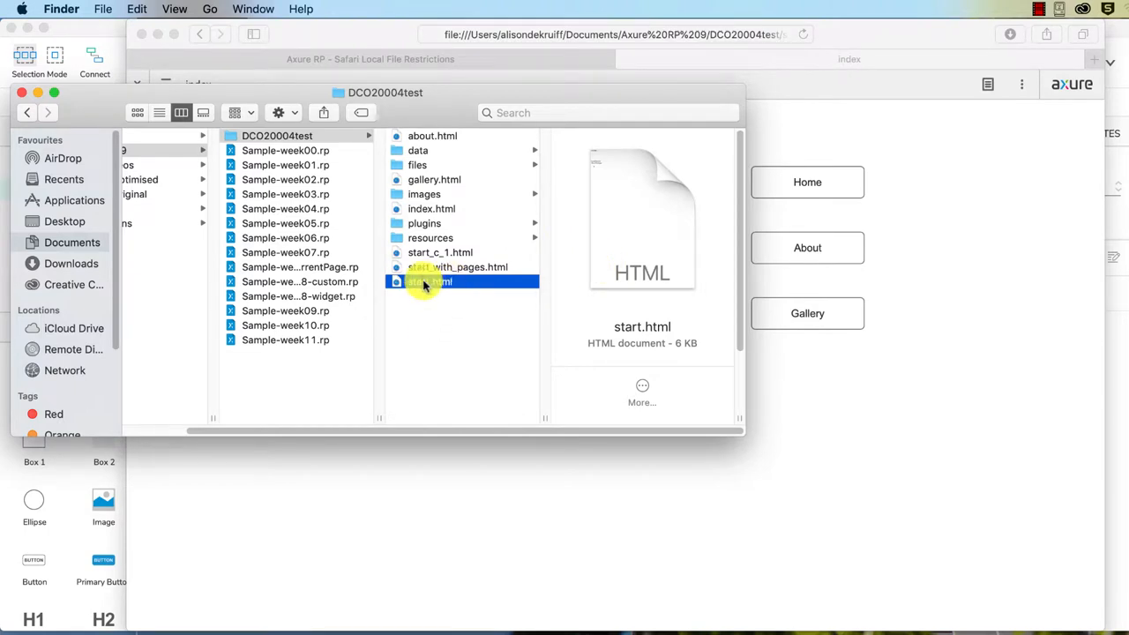
Select index.html in DCO20004test and open it in a new Safari tab
left_click(431, 208)
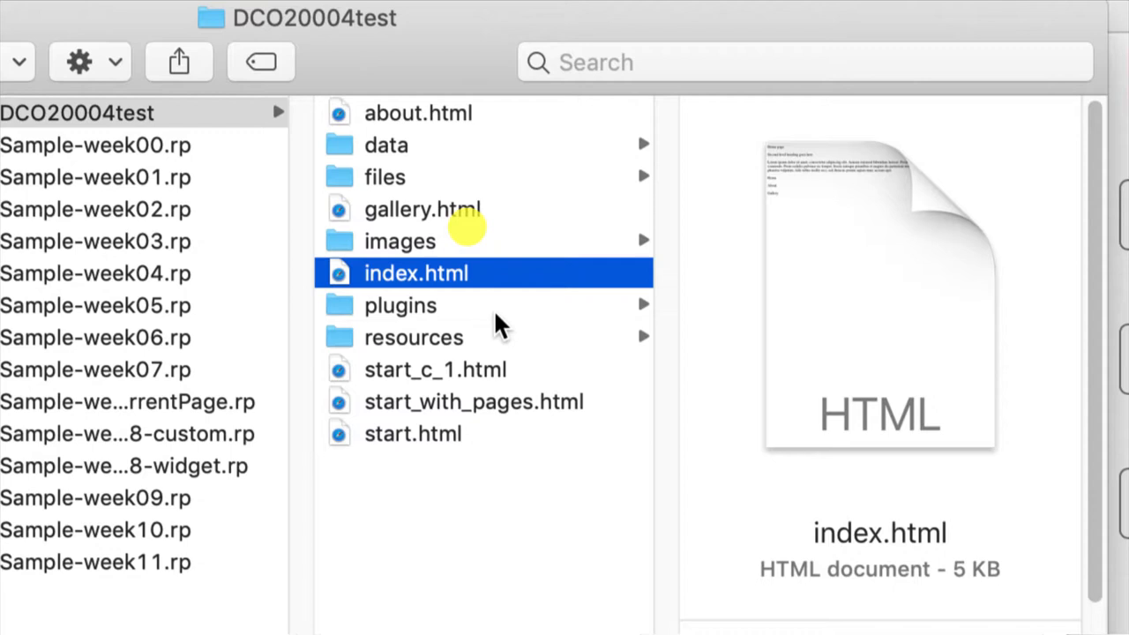
mouse_move(410, 133)
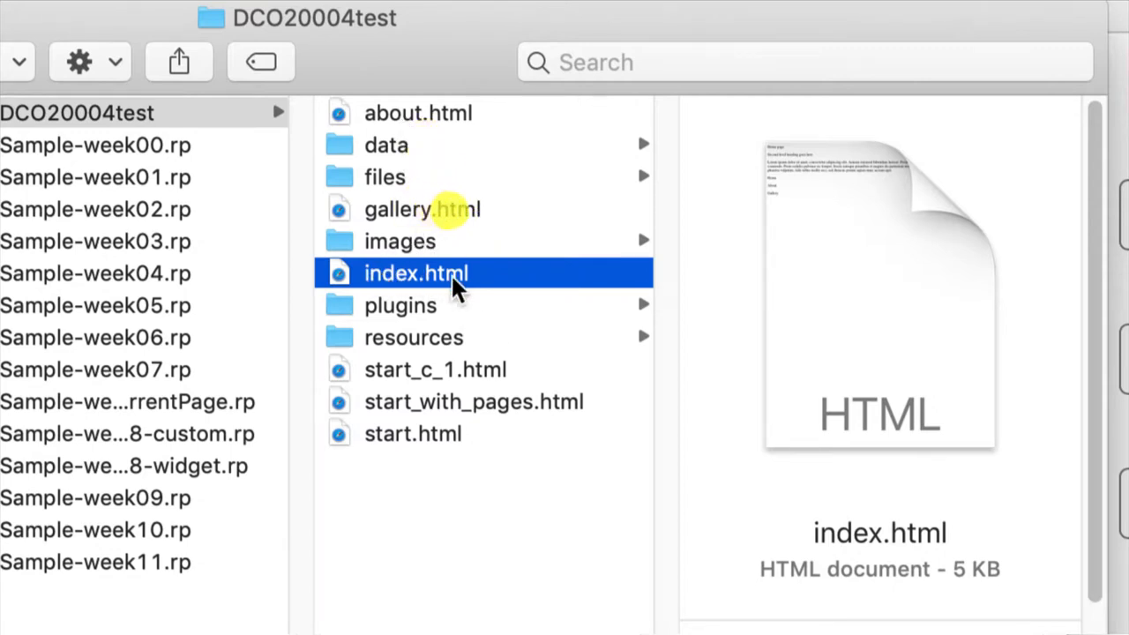
mouse_move(538, 325)
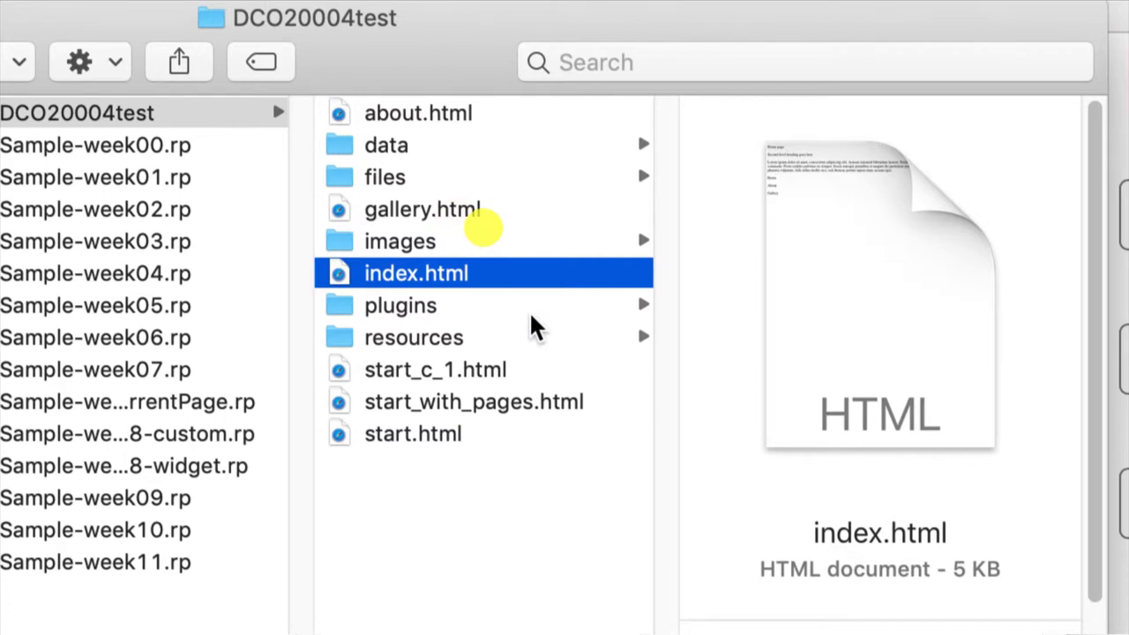
mouse_move(441, 295)
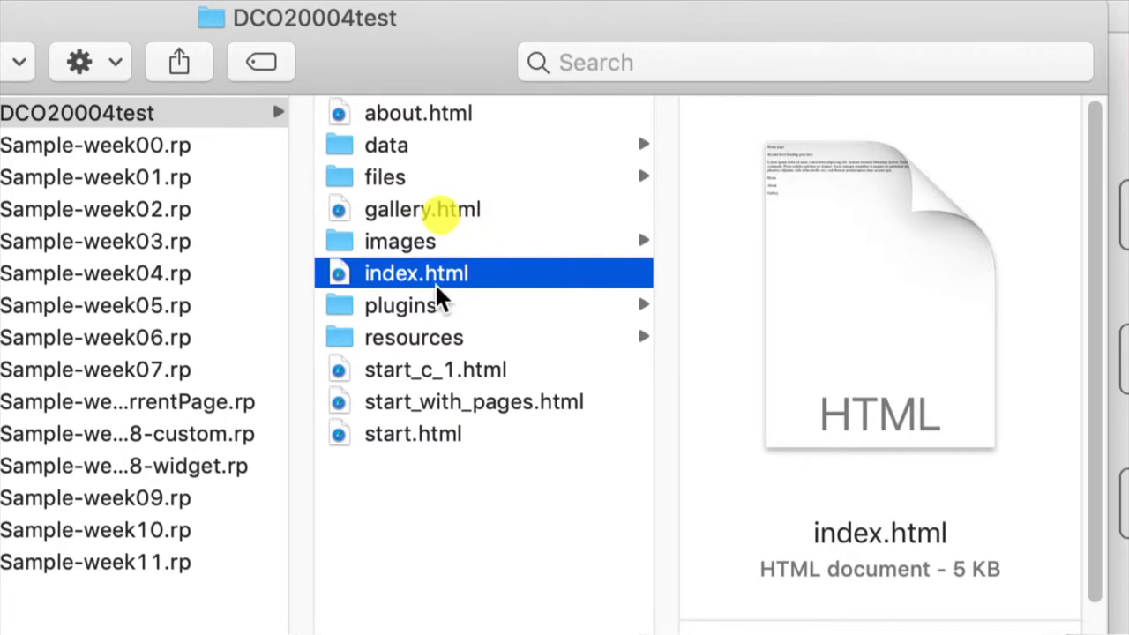
mouse_move(425, 379)
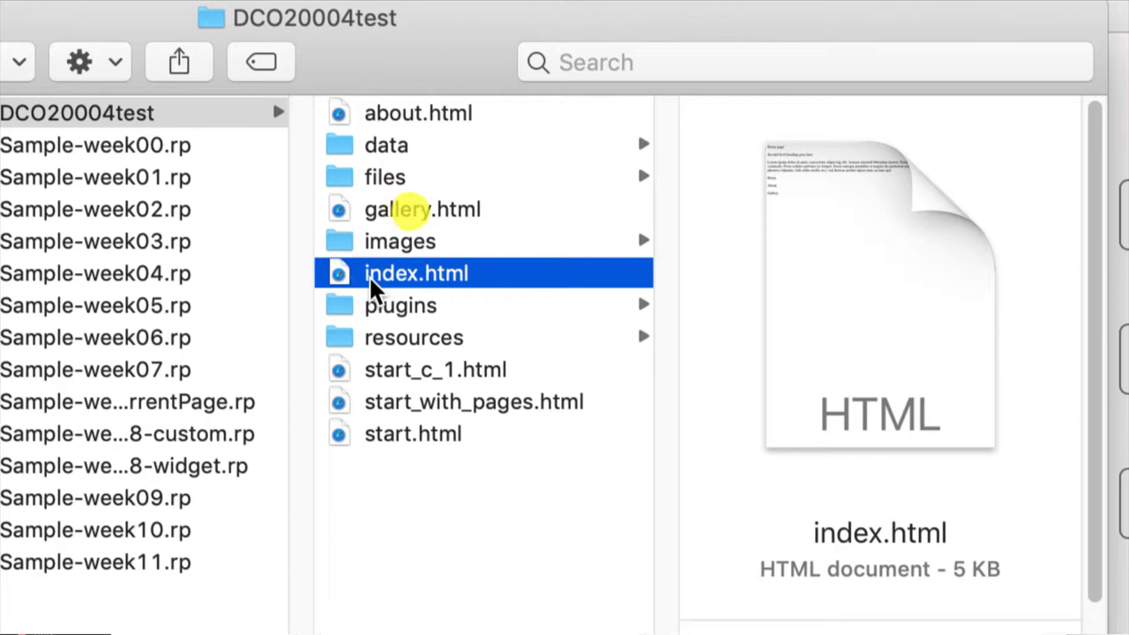
mouse_move(401, 365)
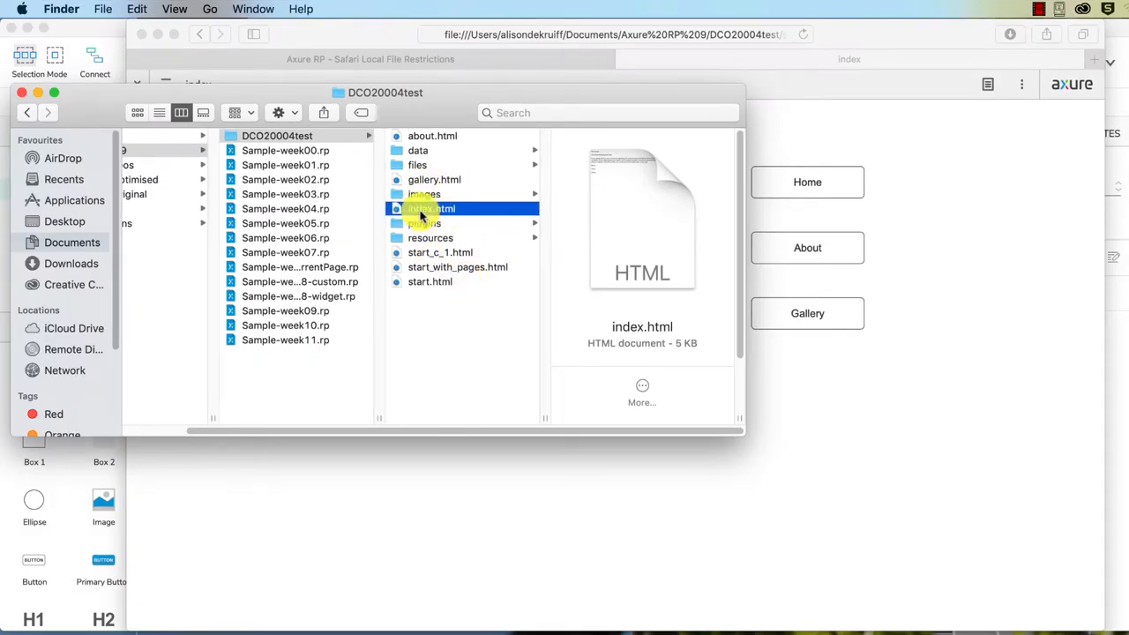
double_click(431, 208)
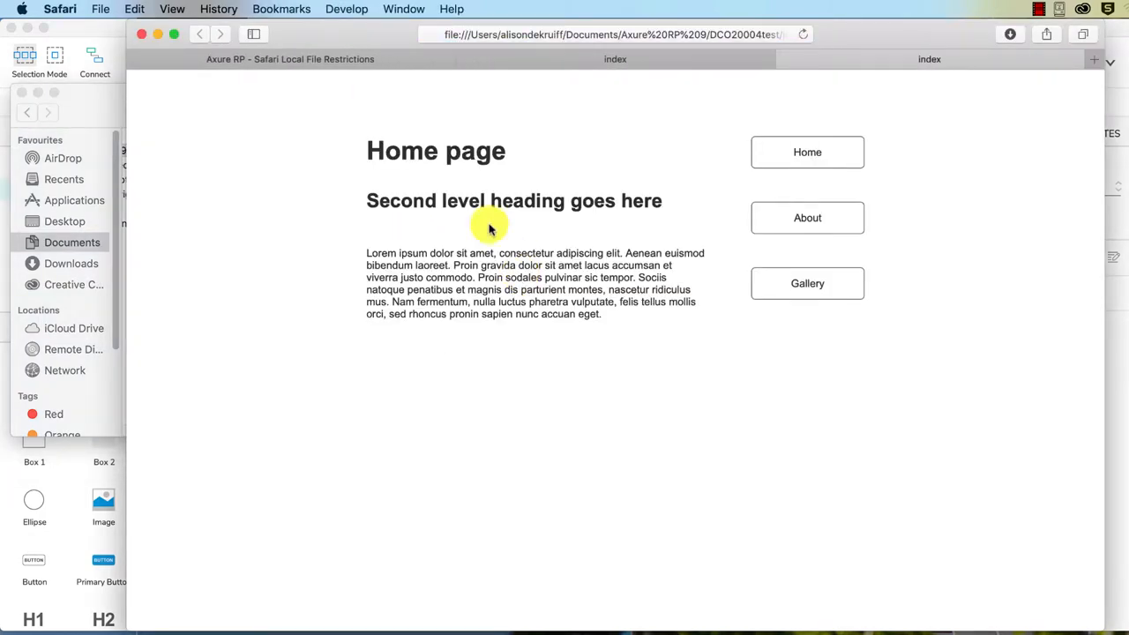
mouse_move(807, 218)
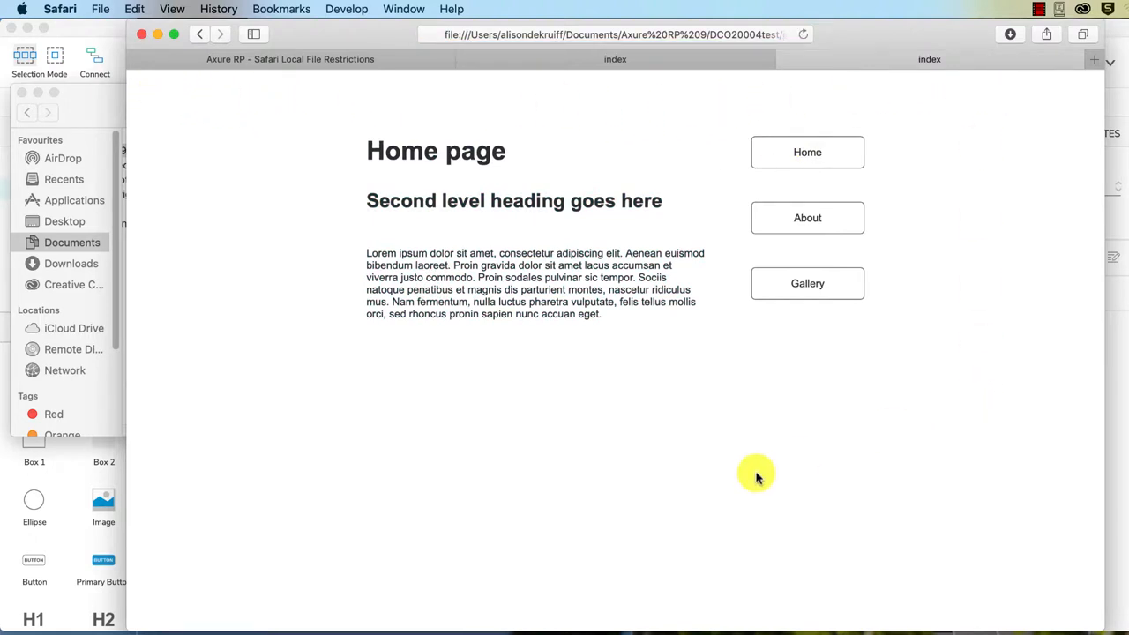
mouse_move(633, 502)
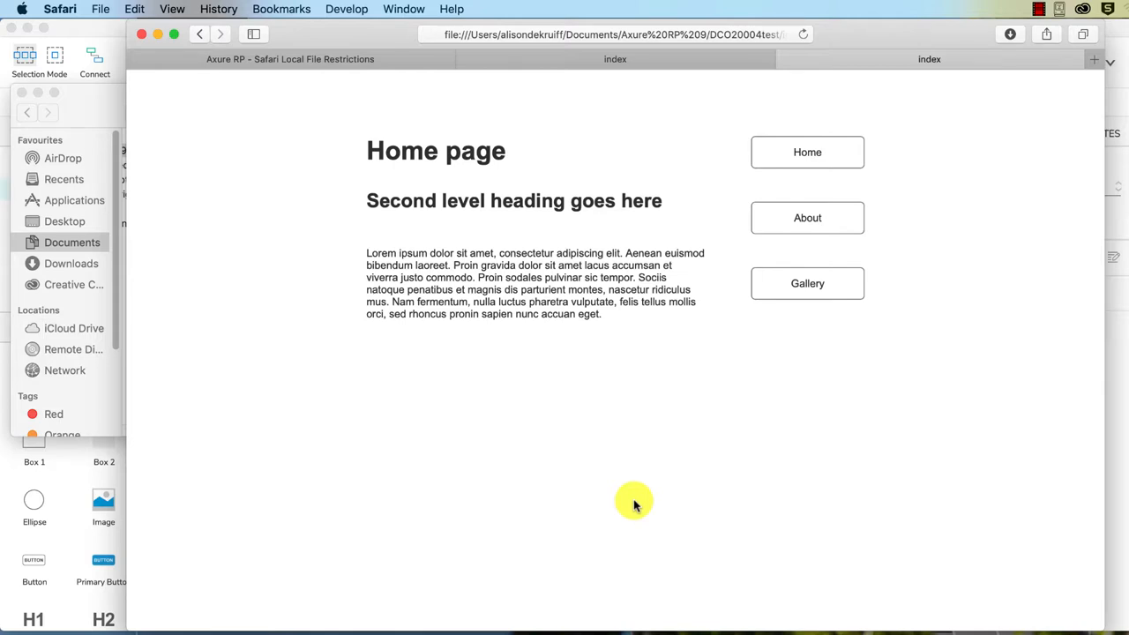
mouse_move(427, 603)
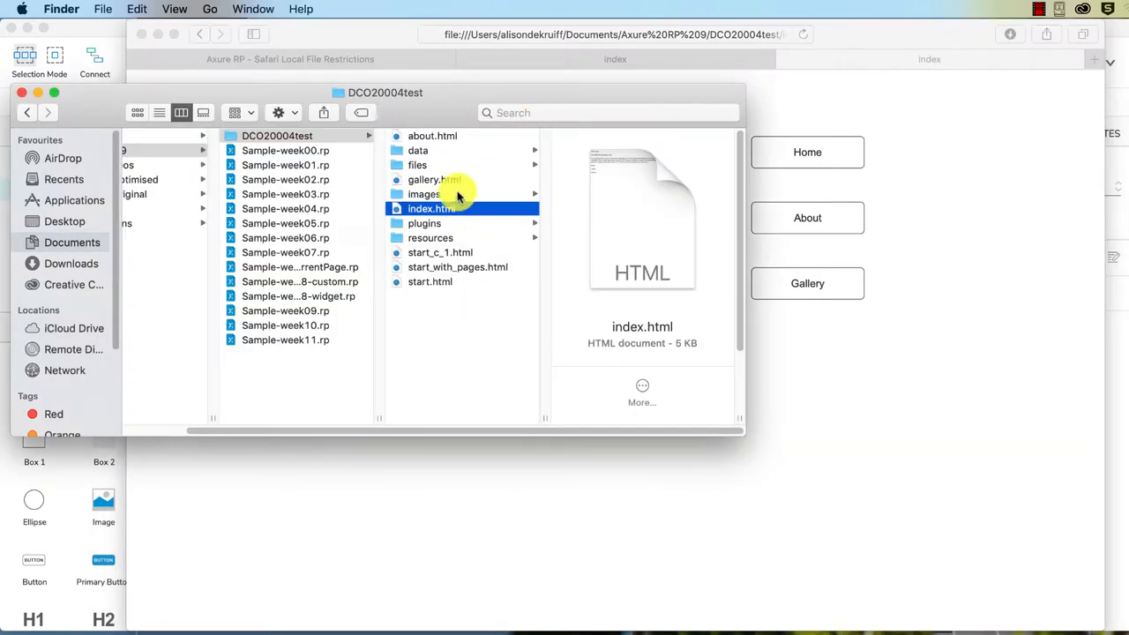
left_click(417, 149)
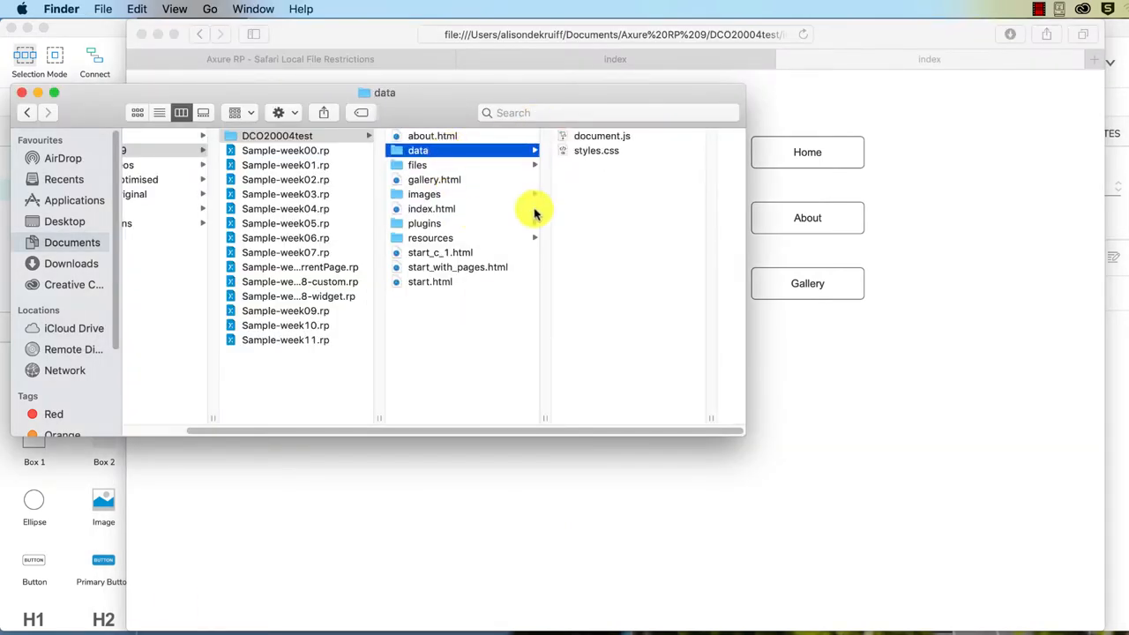
mouse_move(539, 216)
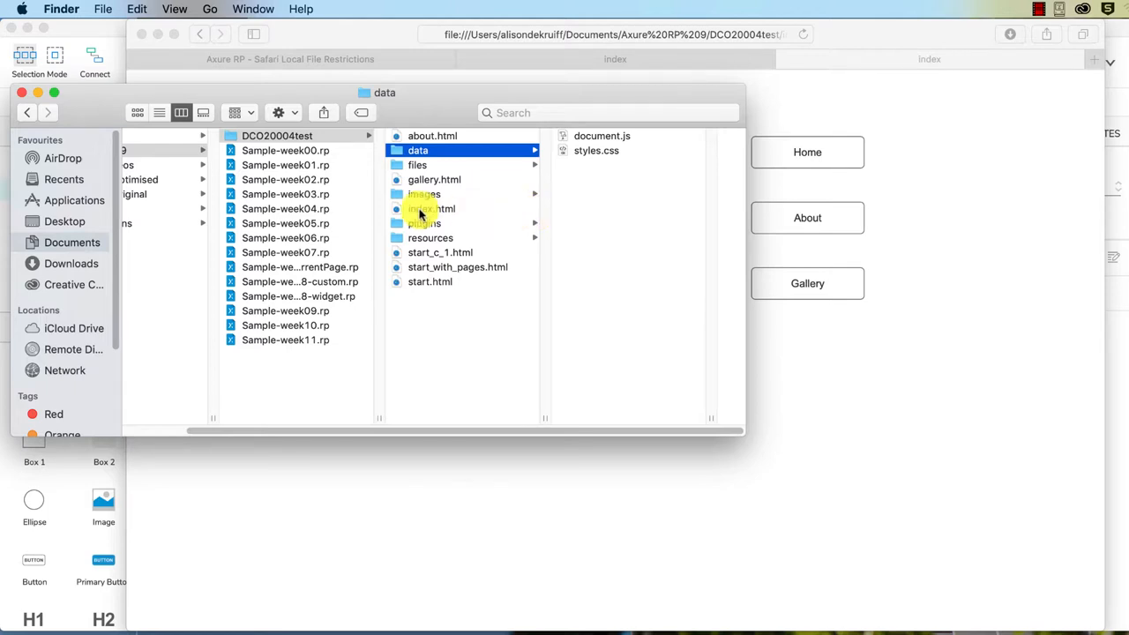
left_click(432, 208)
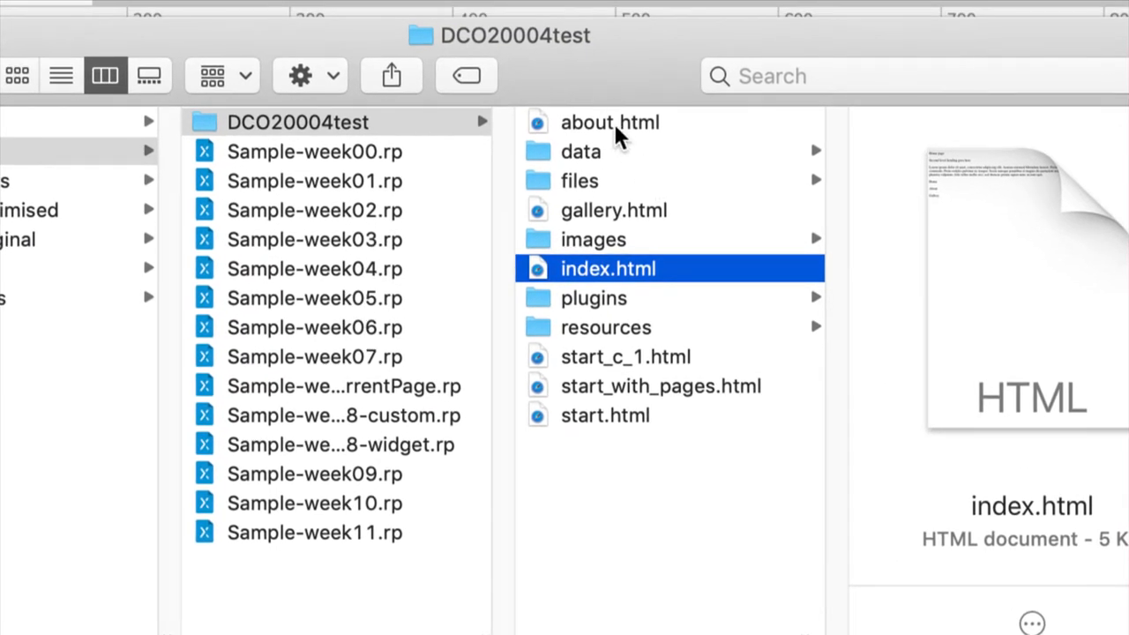
Select about.html through resources, then inspect the plugins and resources folders
left_click(609, 122)
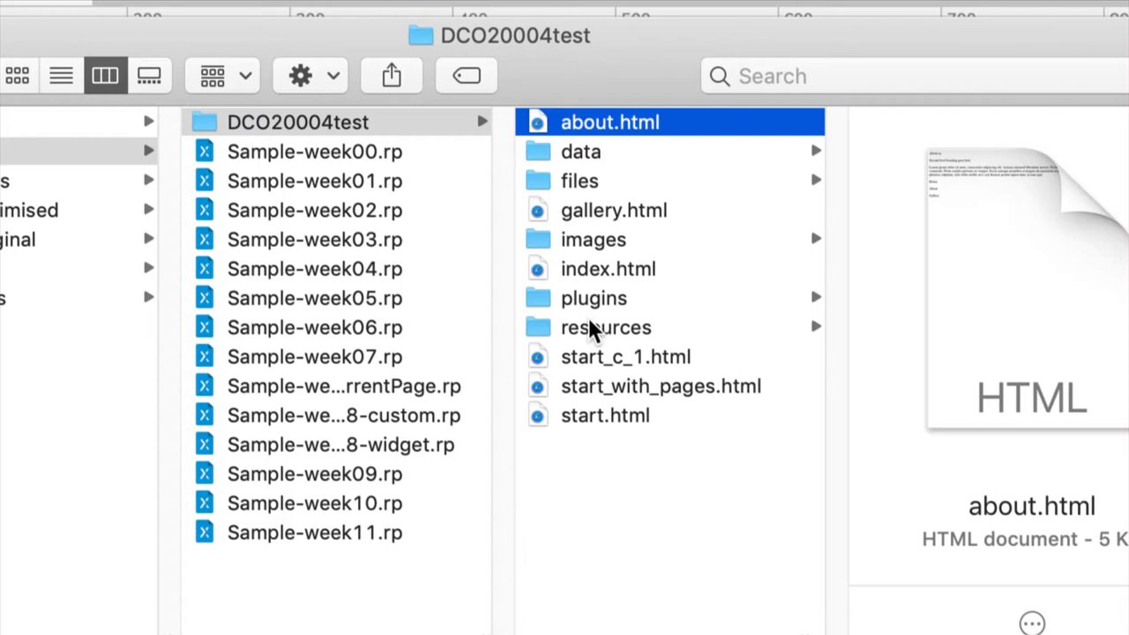
left_click(606, 327)
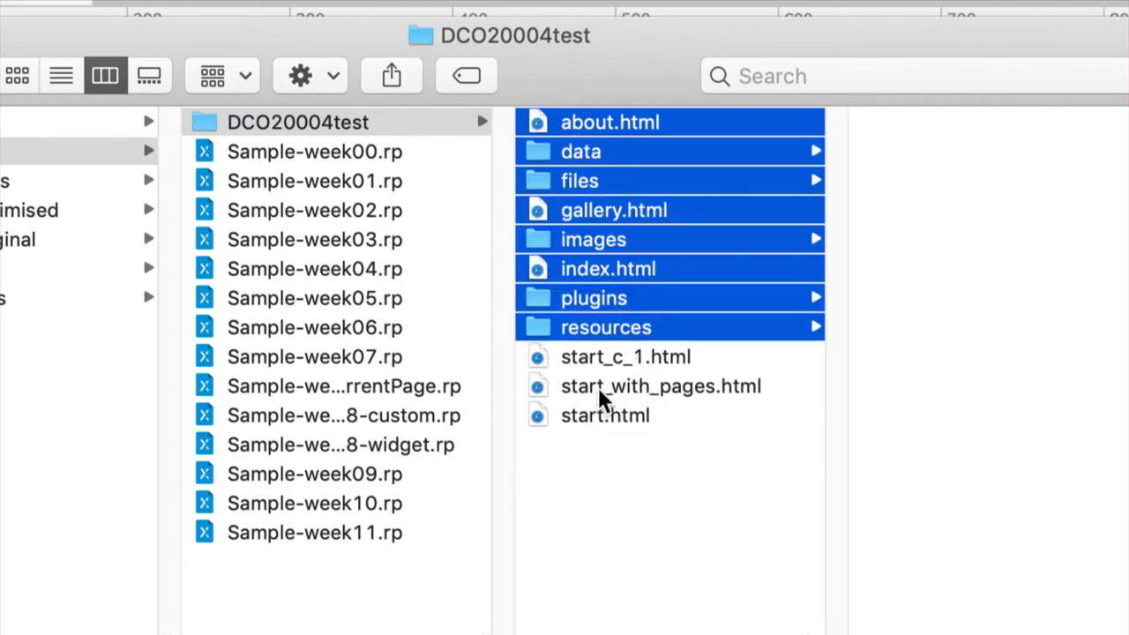
mouse_move(586, 390)
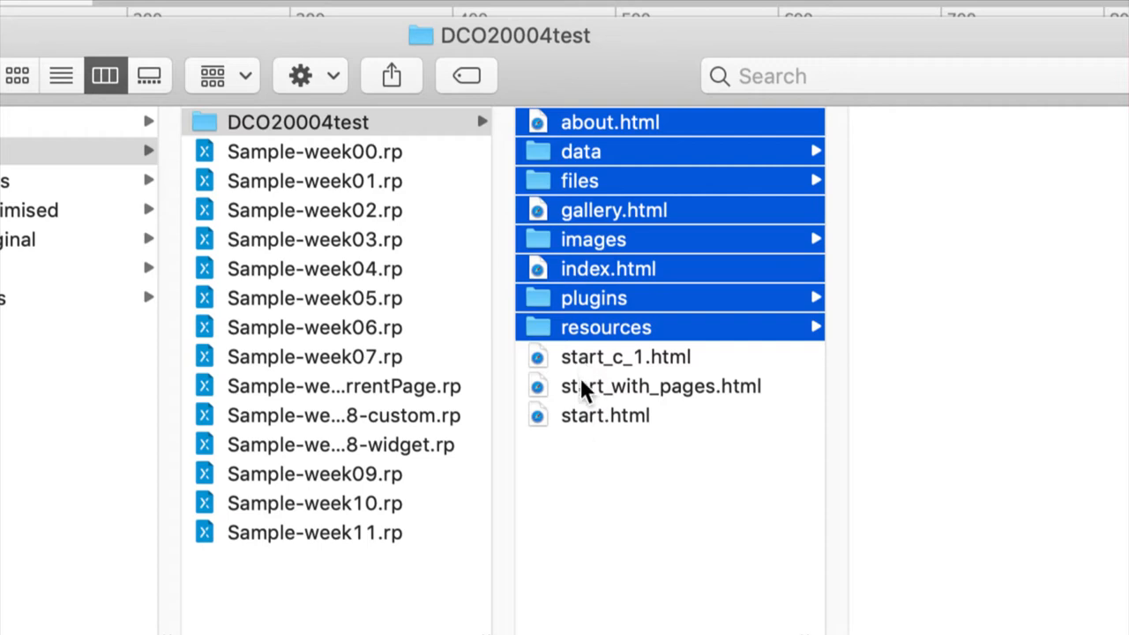
mouse_move(599, 334)
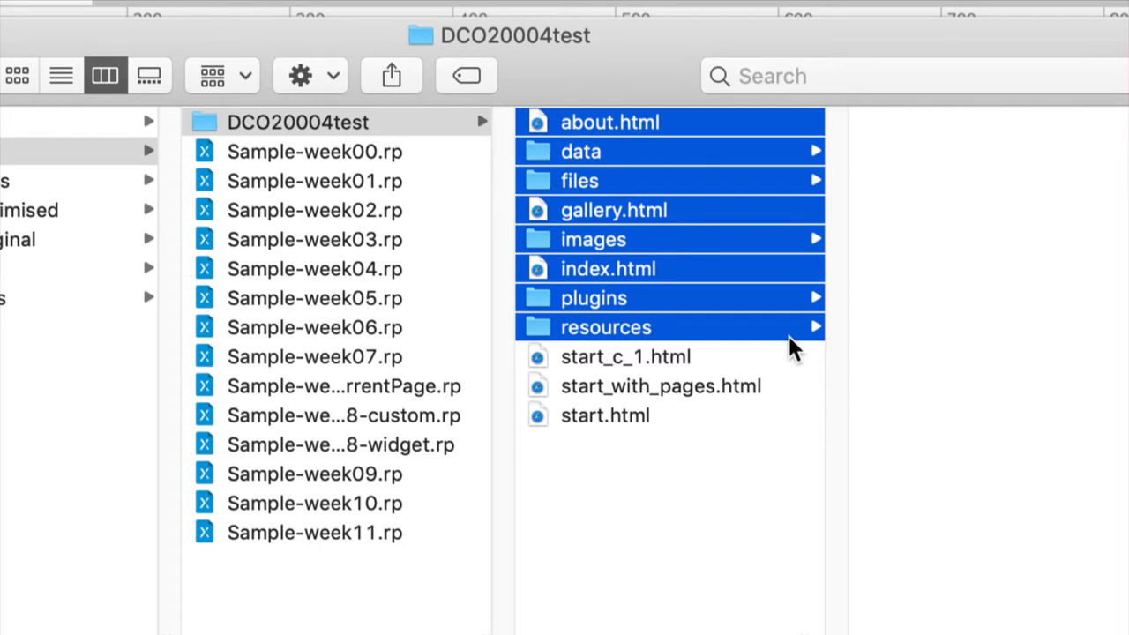
left_click(593, 297)
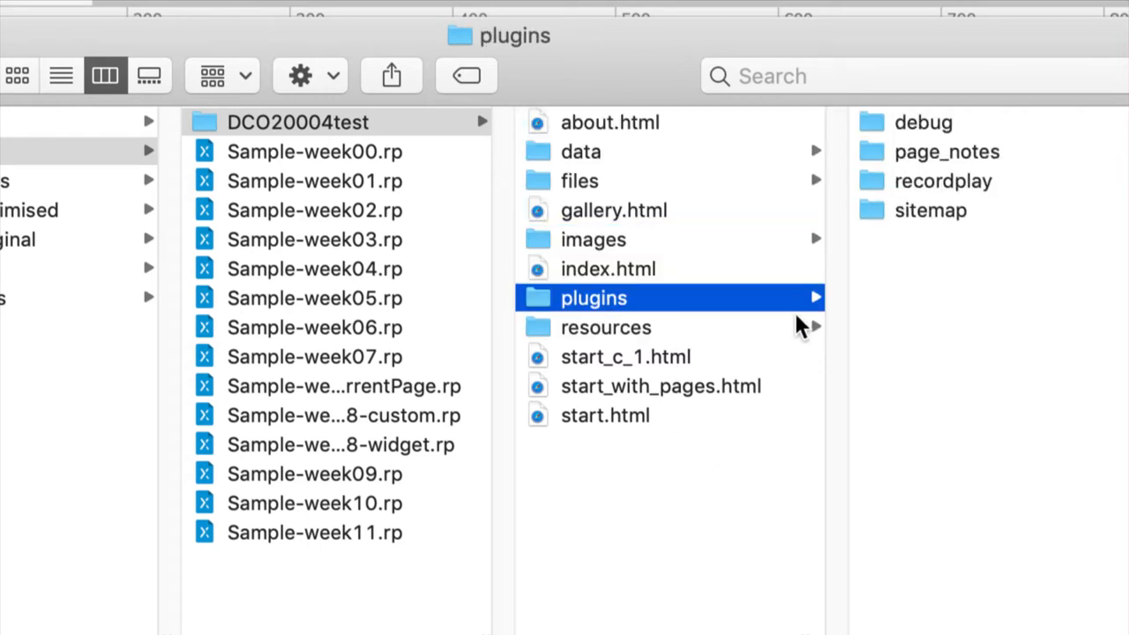
left_click(606, 327)
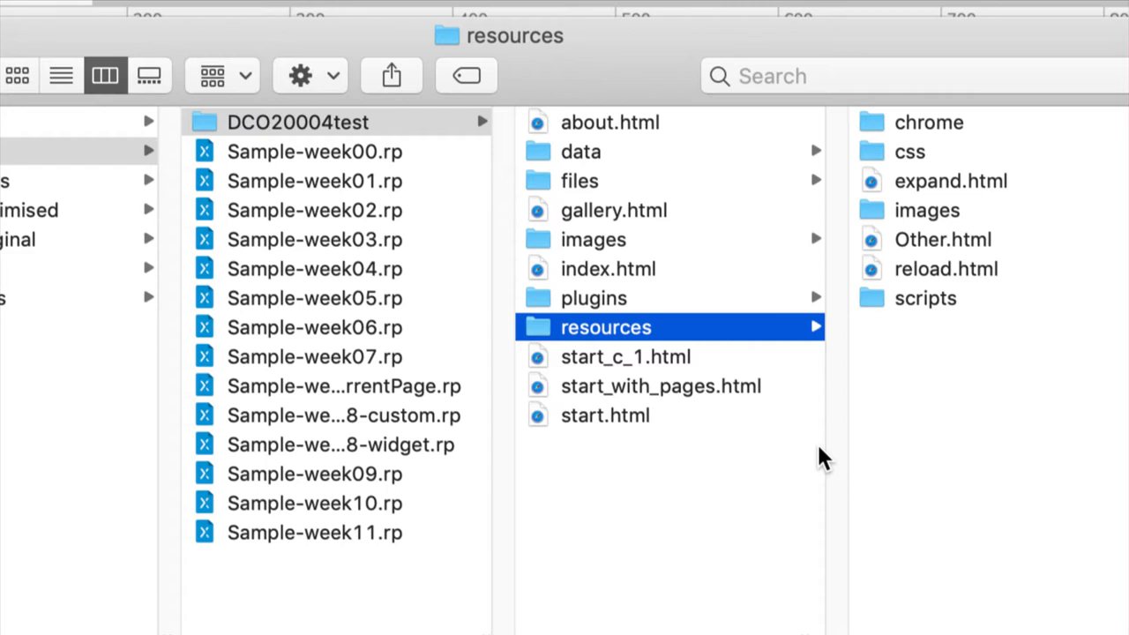
mouse_move(595, 119)
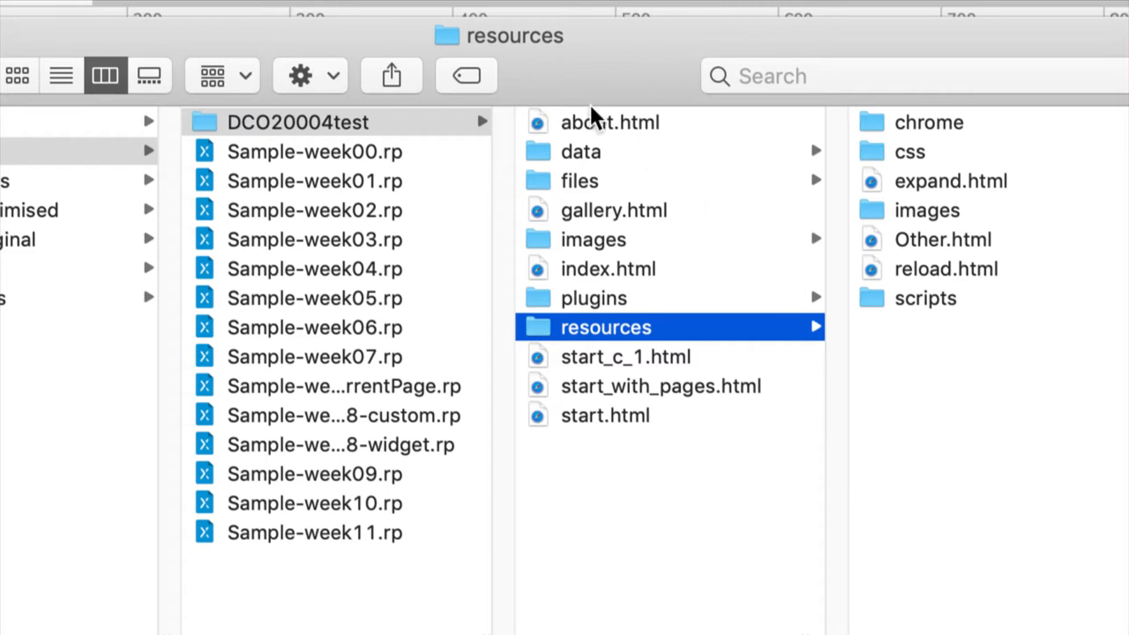
mouse_move(771, 515)
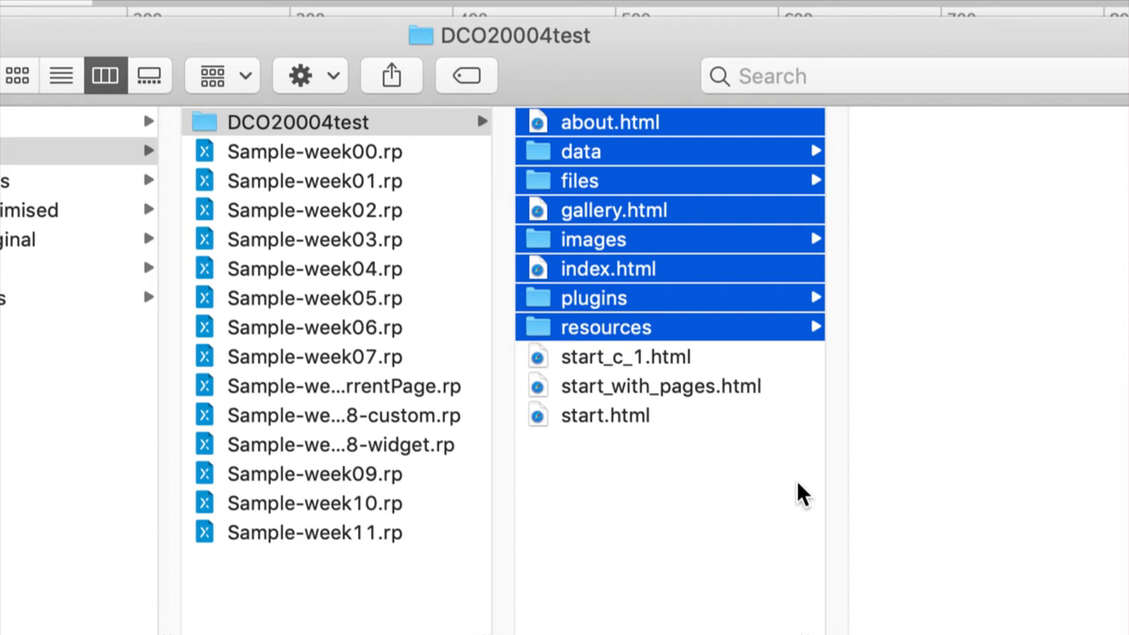
left_click(298, 121)
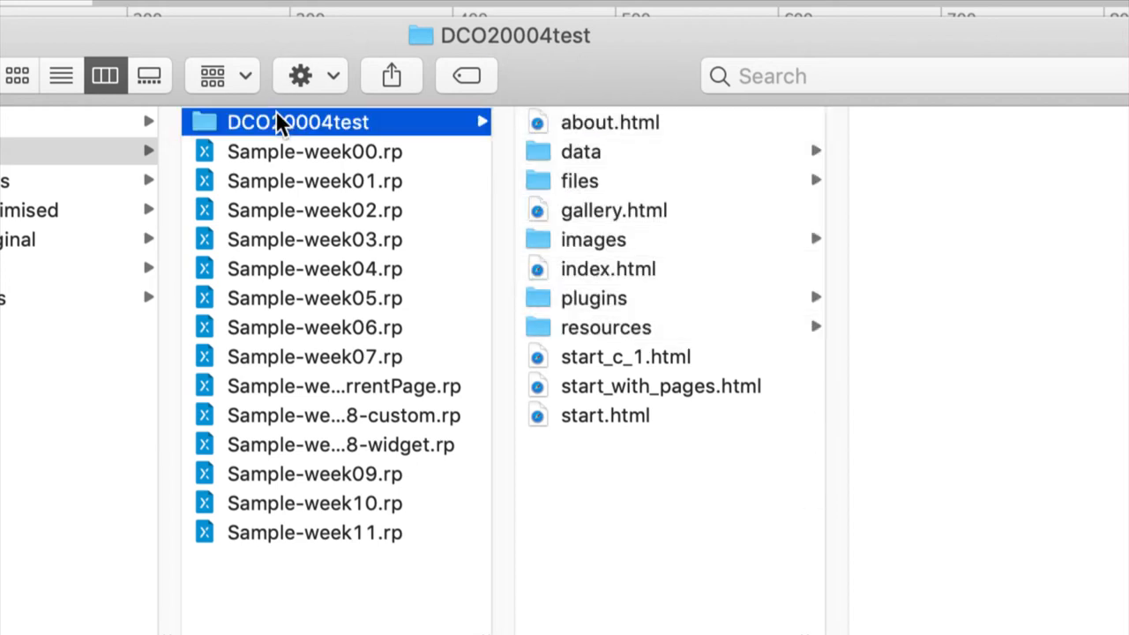
left_click(297, 121)
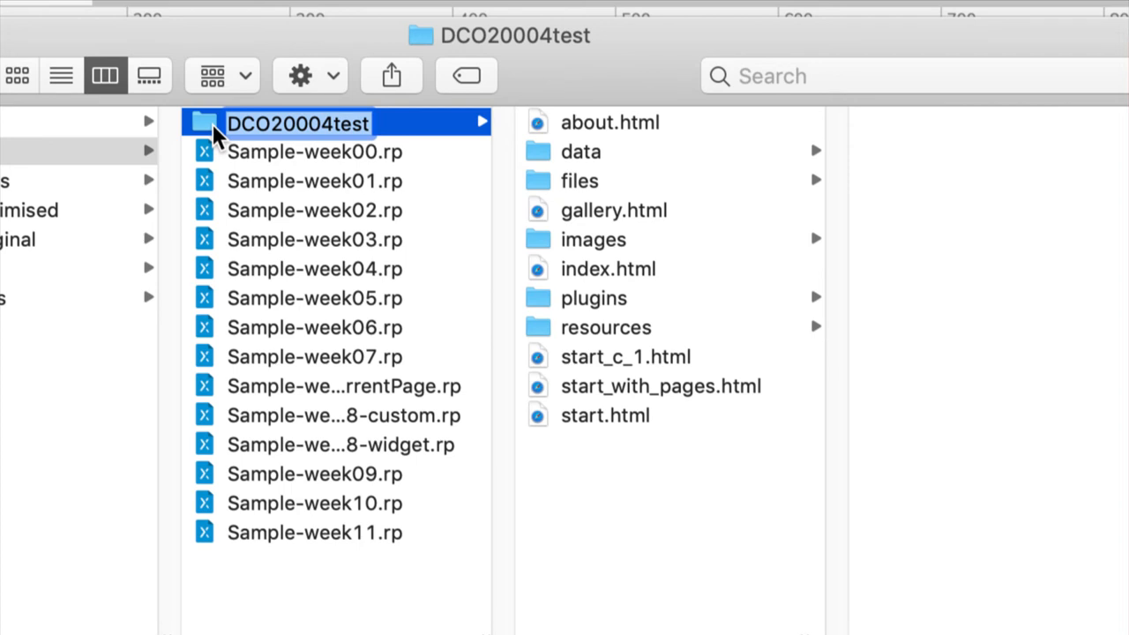
mouse_move(661, 229)
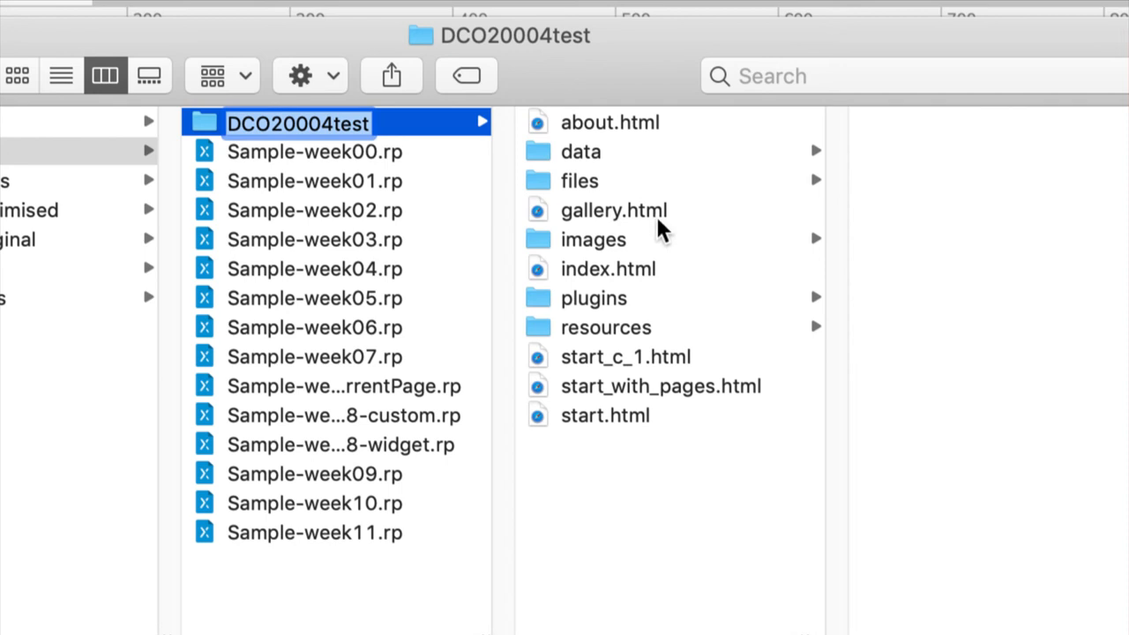
left_click(609, 121)
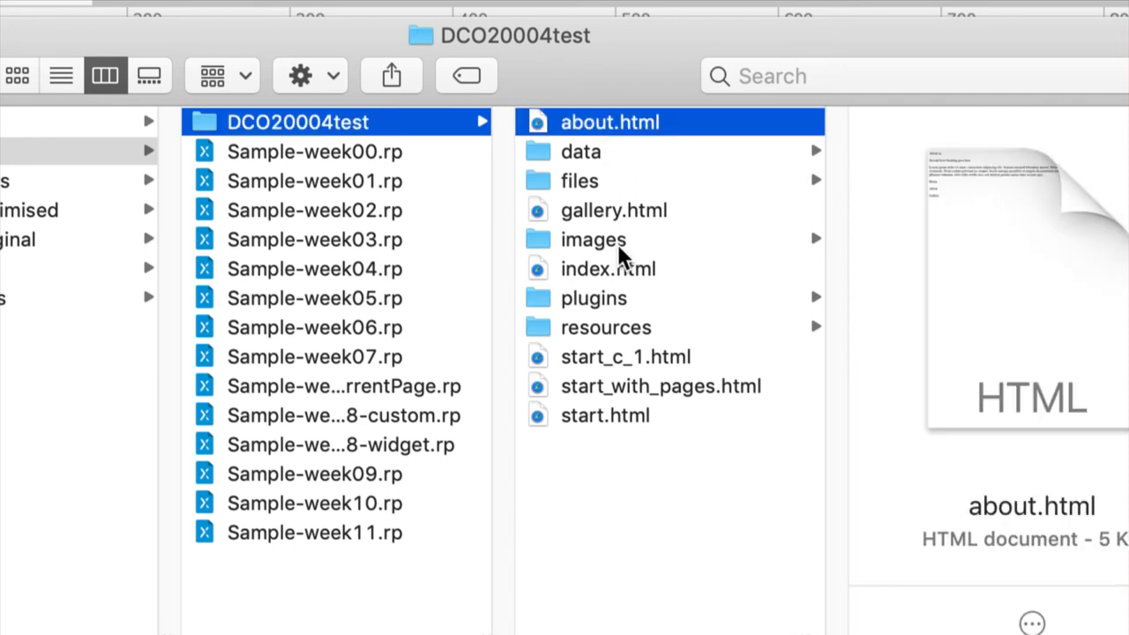
left_click(606, 327)
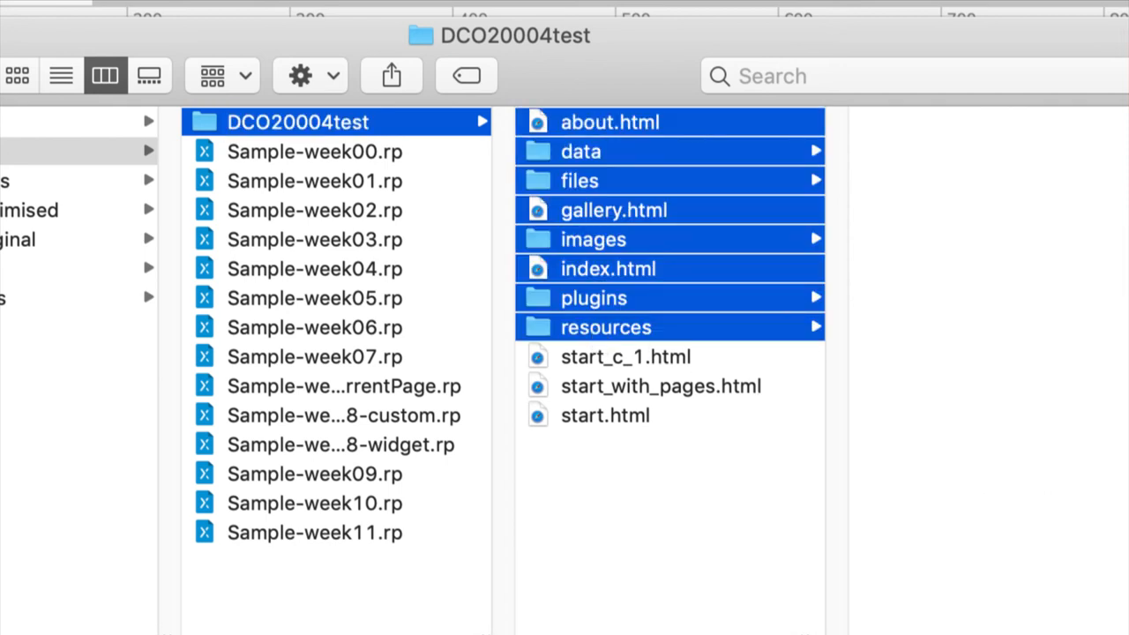